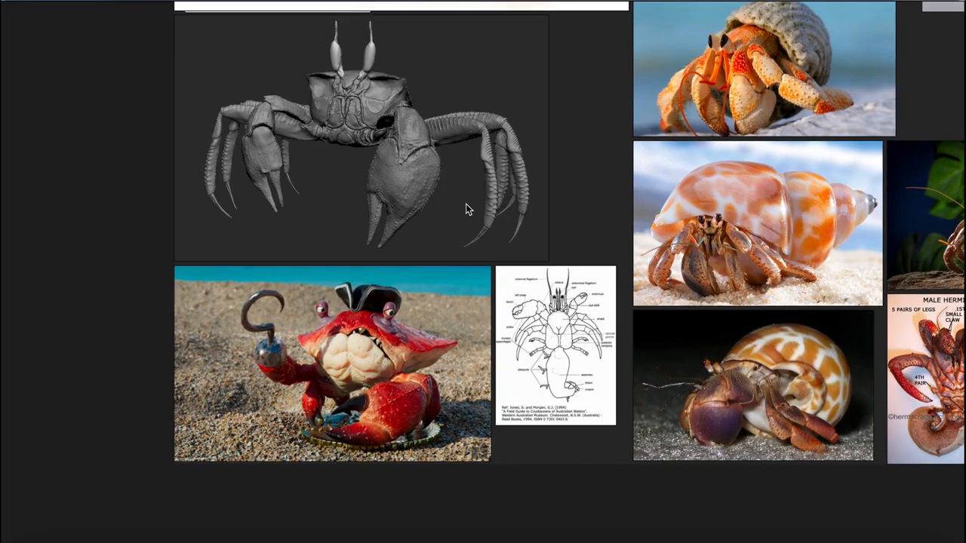
Reshape the sphere into an egg-like body for the crab
scroll("up", 3)
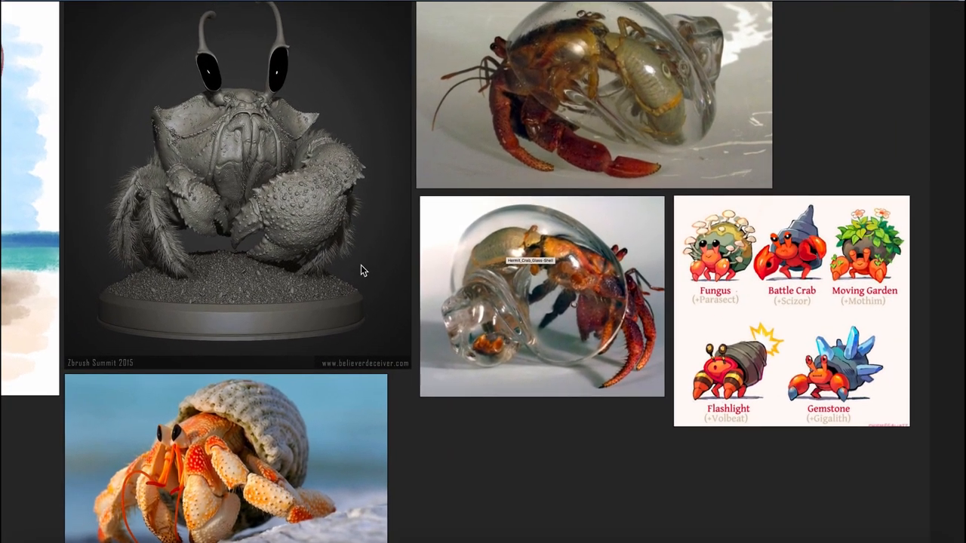
scroll("down", 3)
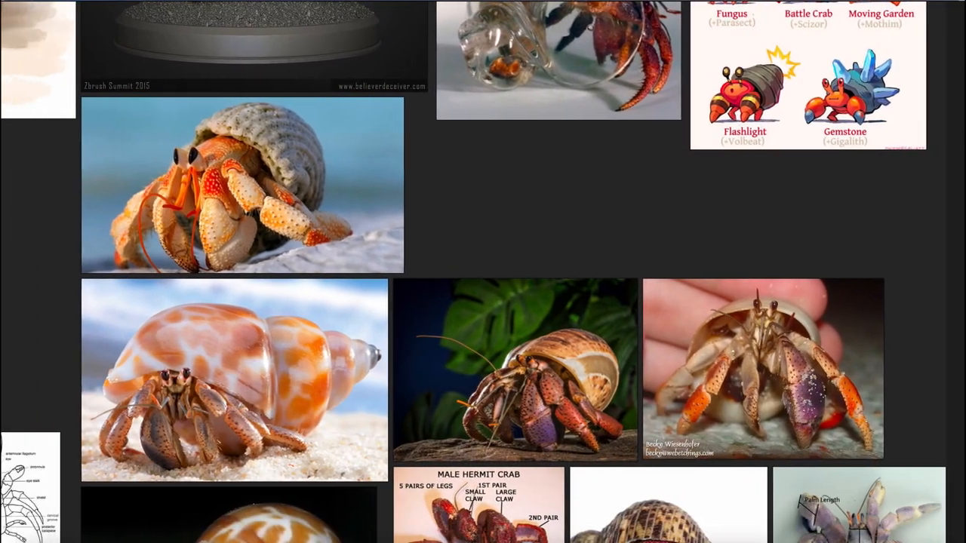
scroll("down", 3)
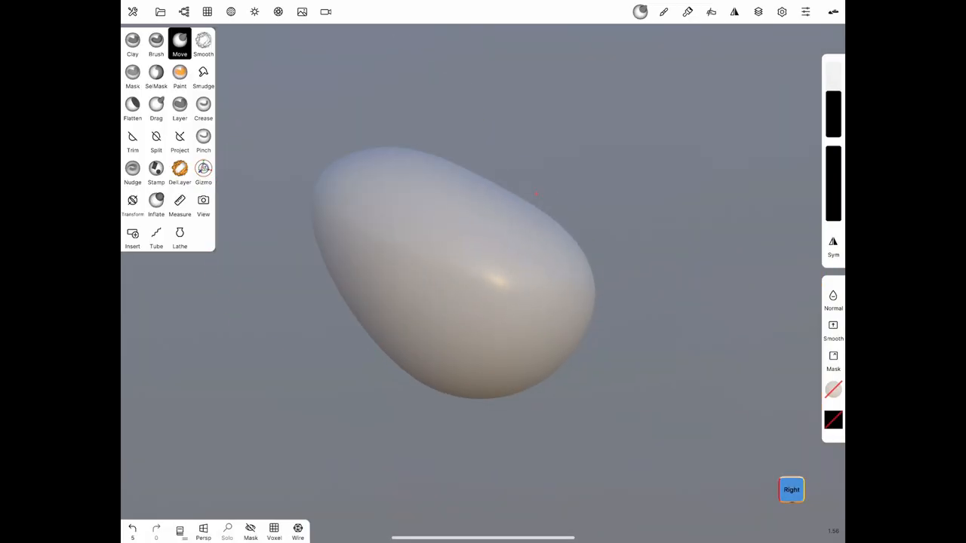
left_click_drag(537, 194, 580, 340)
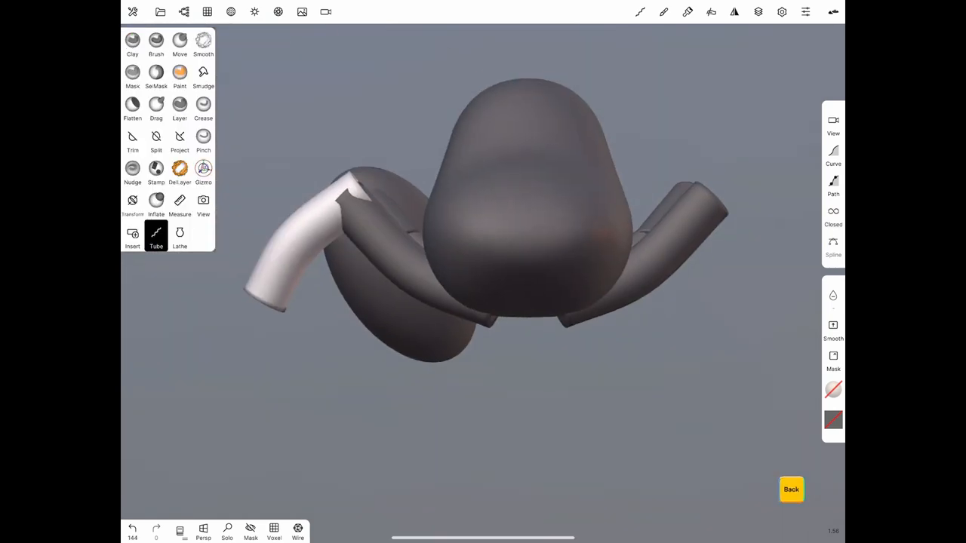
Add another tube leg and shape its lower segment
left_click(156, 235)
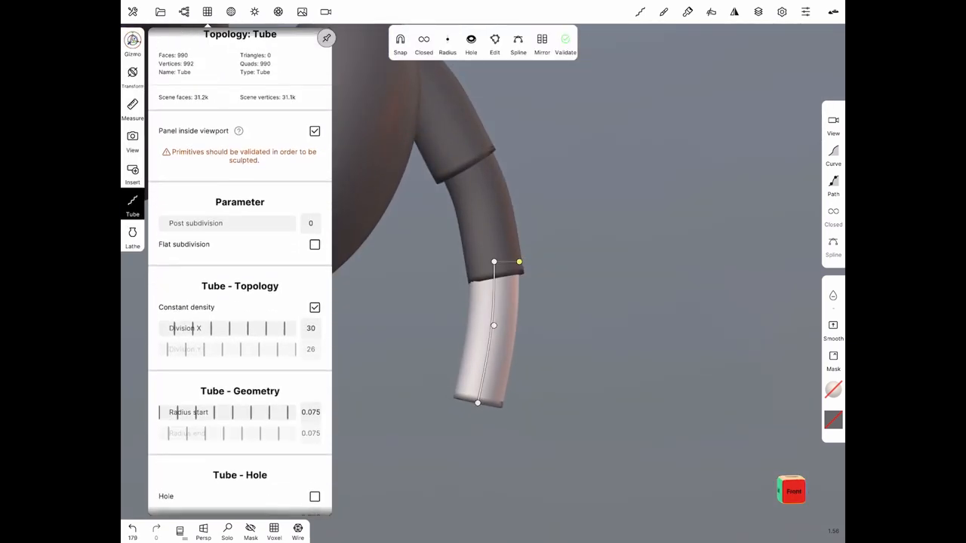
left_click(326, 38)
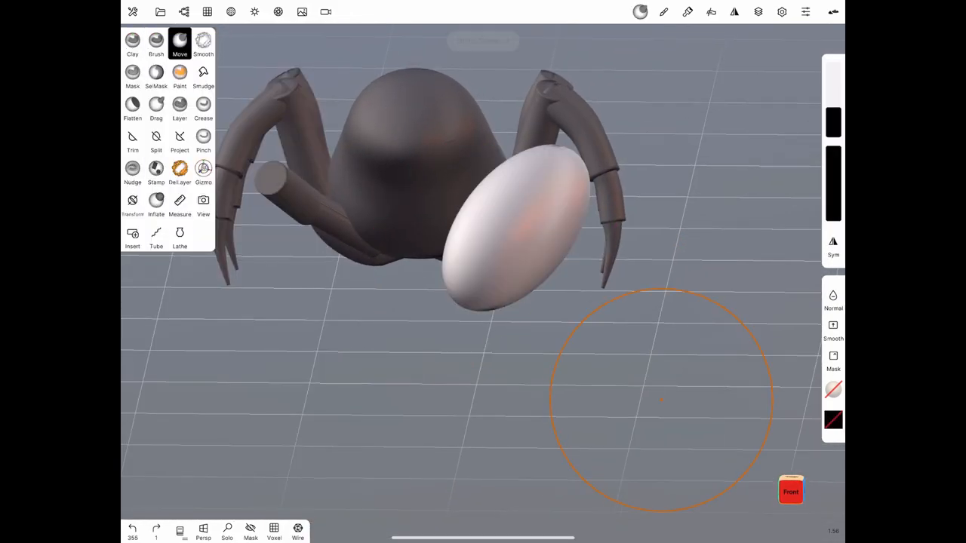
Hollow the egg-shaped piece, smooth the cavity and pull it into a longer form
left_click(202, 169)
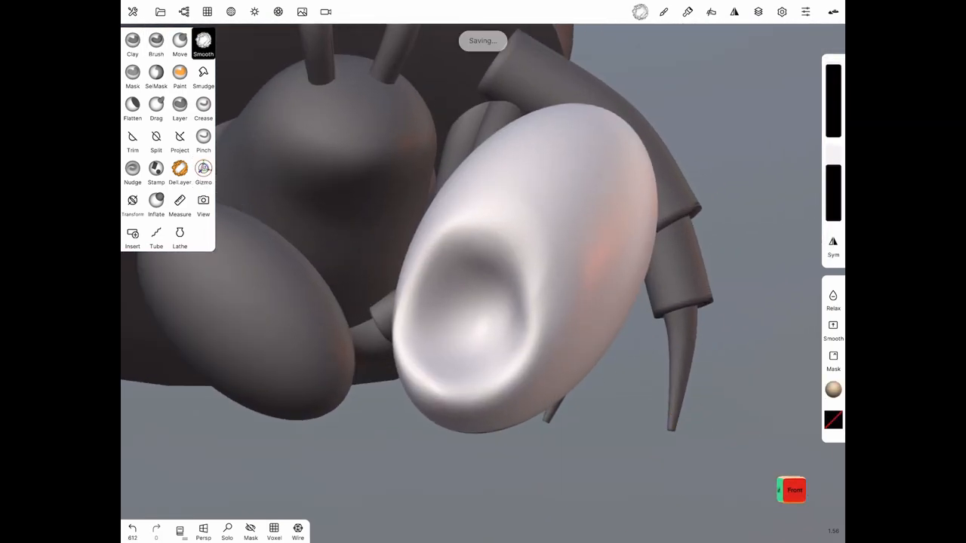
left_click(184, 12)
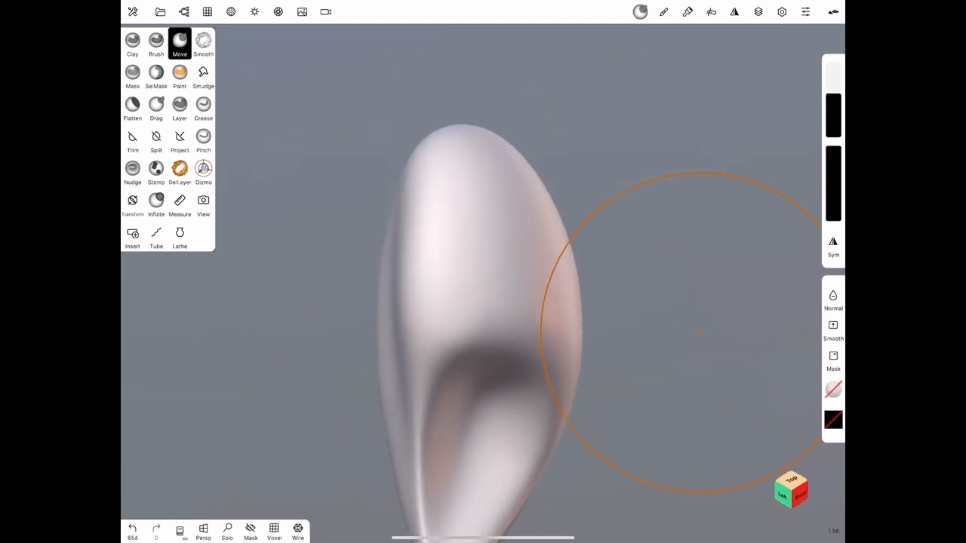
left_click(204, 172)
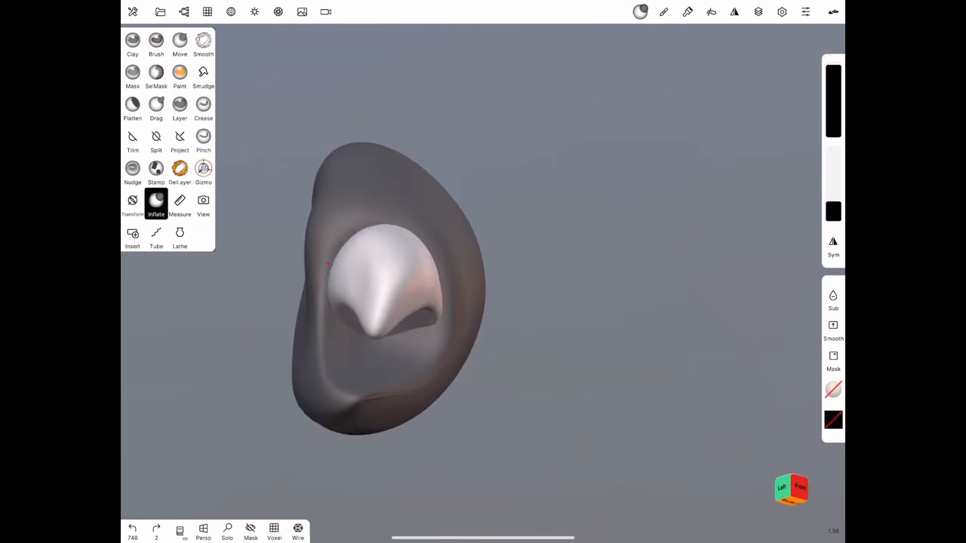
Puff up the inner form and build a raised rim around the shell opening
left_click(180, 42)
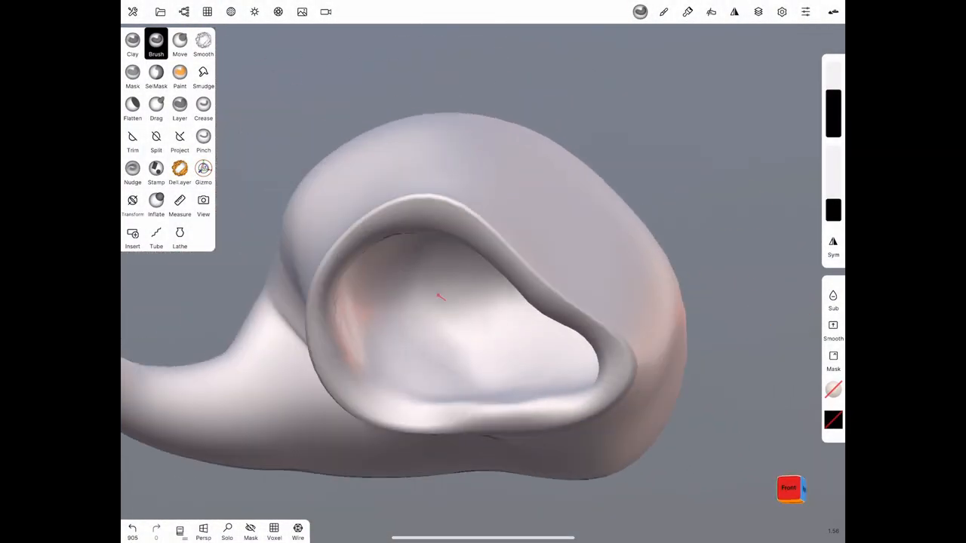
left_click(202, 172)
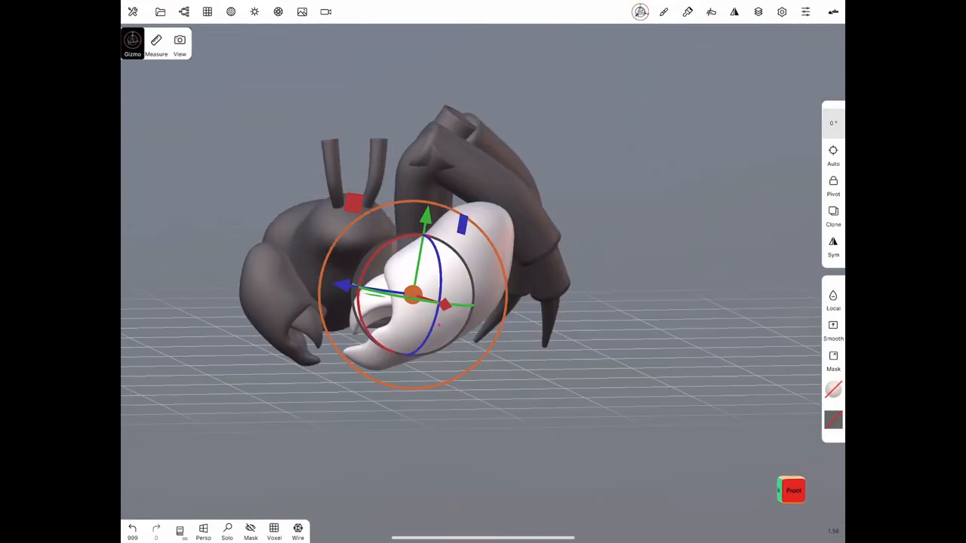
Place the claw piece against the body and reshape the front of the head
left_click(133, 42)
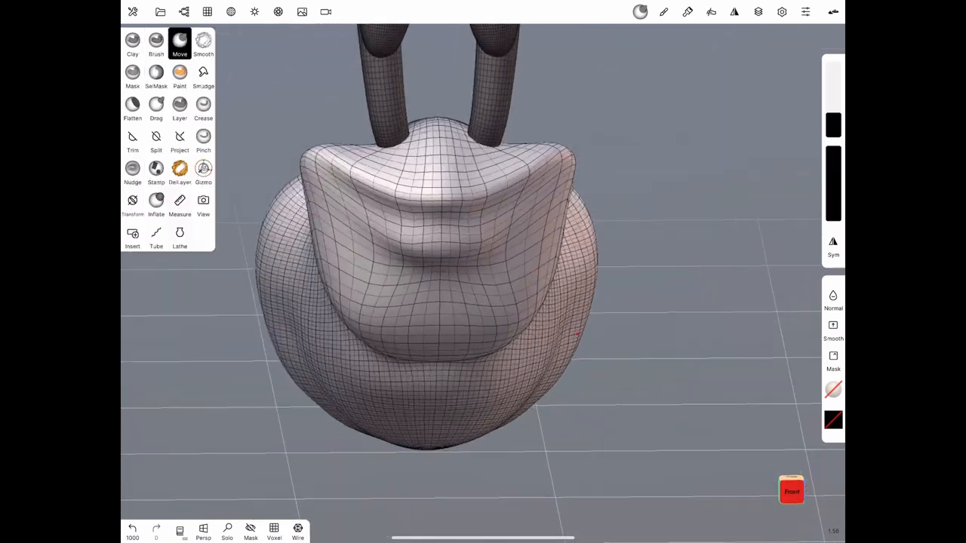
left_click(156, 42)
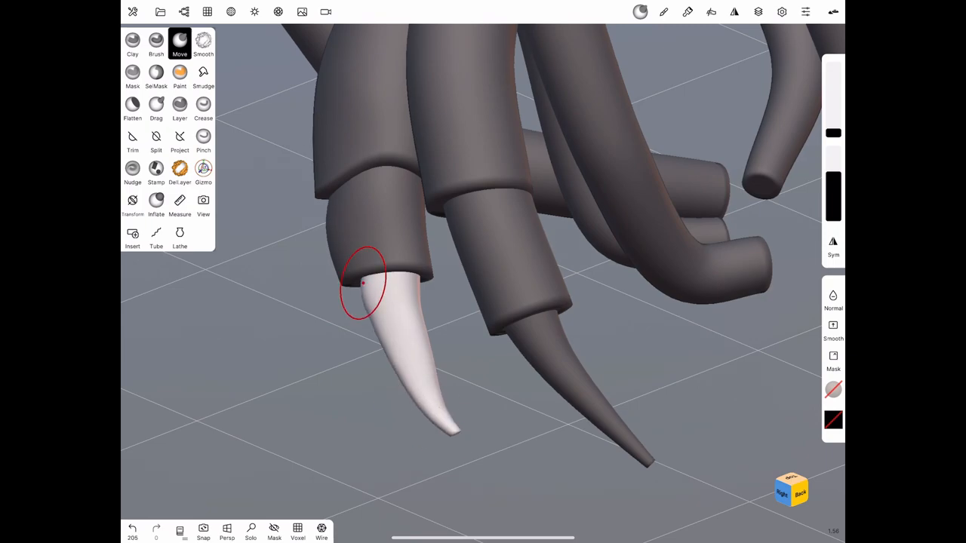
Shape a pointed leg tip, sculpt the joint band and bend the leg segment
left_click(156, 41)
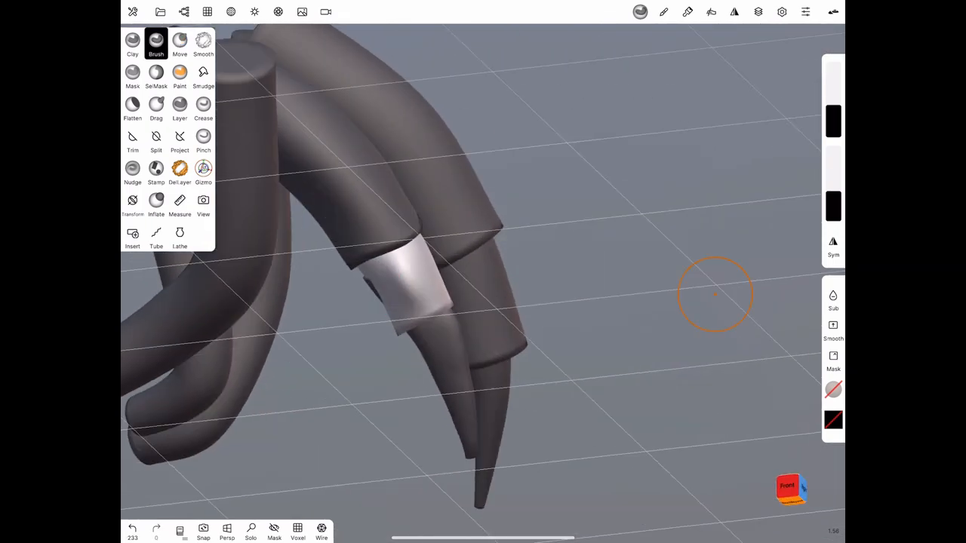
left_click(180, 42)
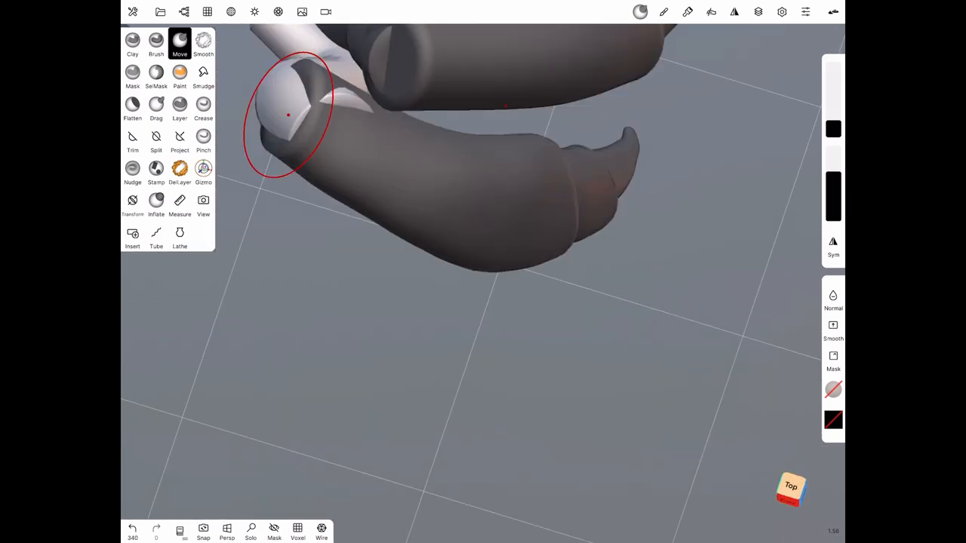
left_click(184, 12)
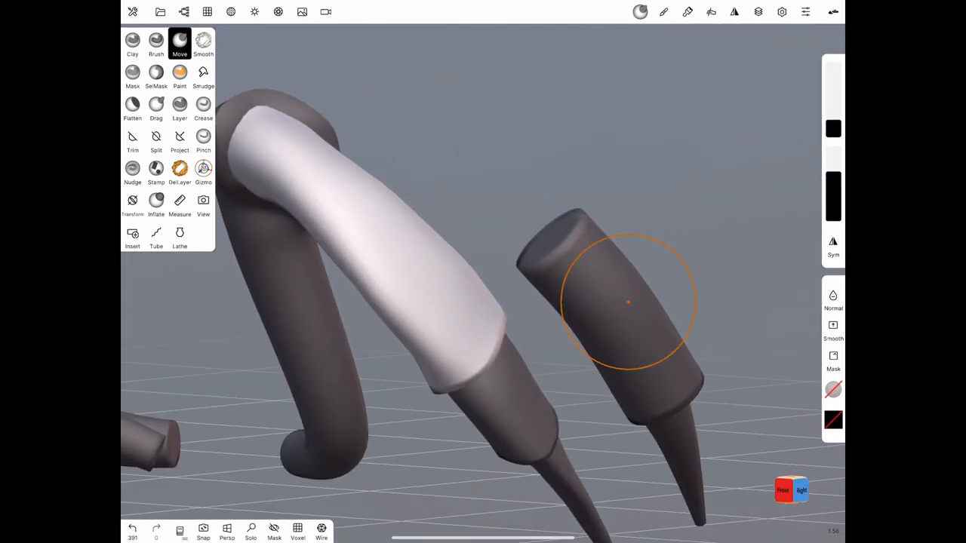
left_click_drag(604, 302, 453, 347)
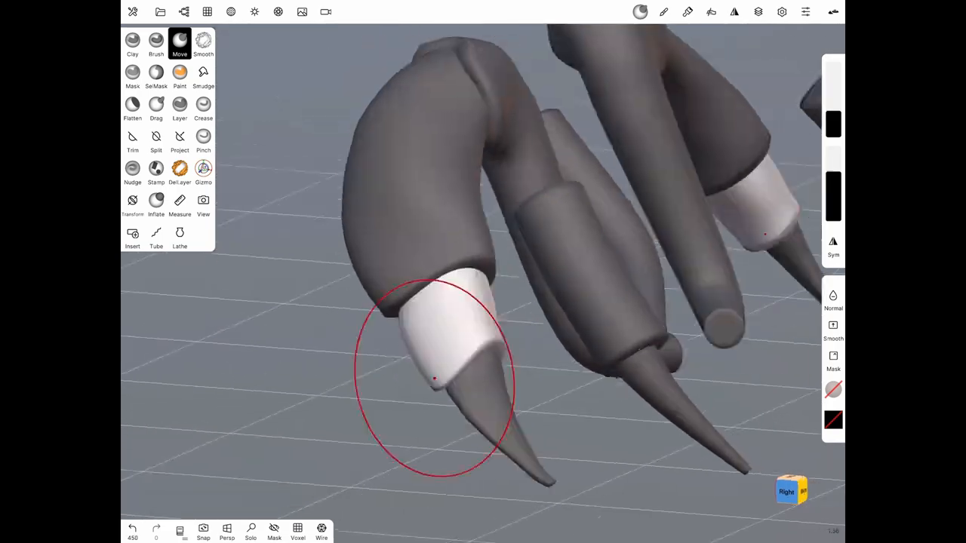
Refine the pointed tips and add detail to the curved leg pieces
left_click(202, 43)
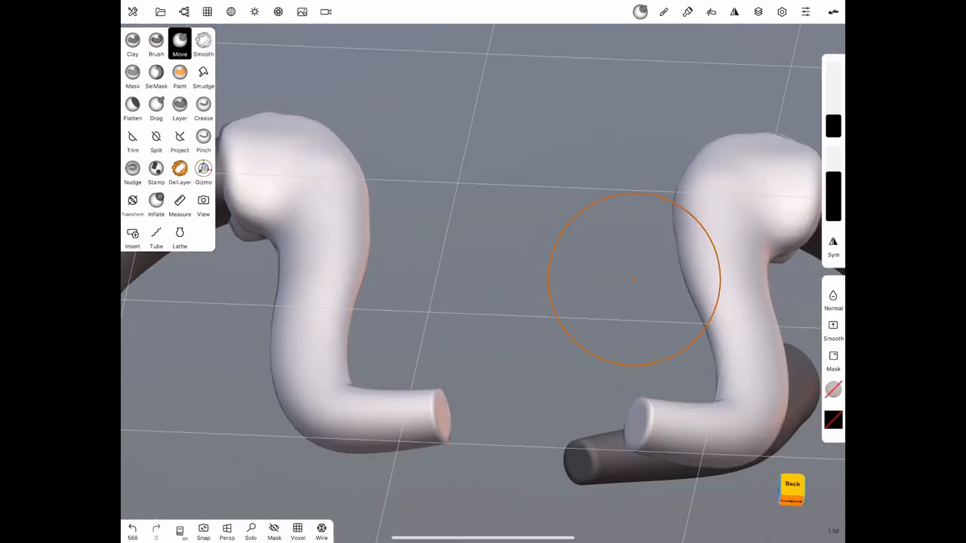
left_click(133, 42)
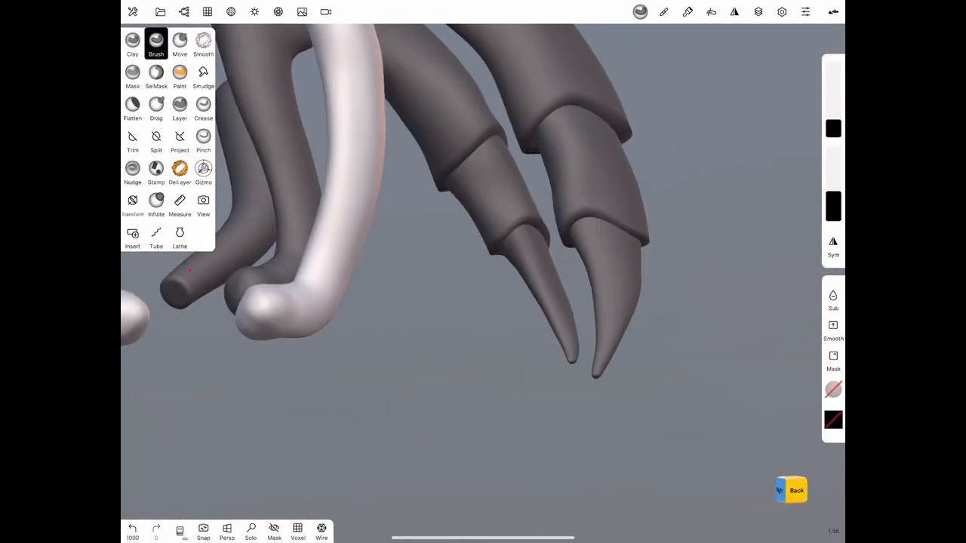
left_click(202, 204)
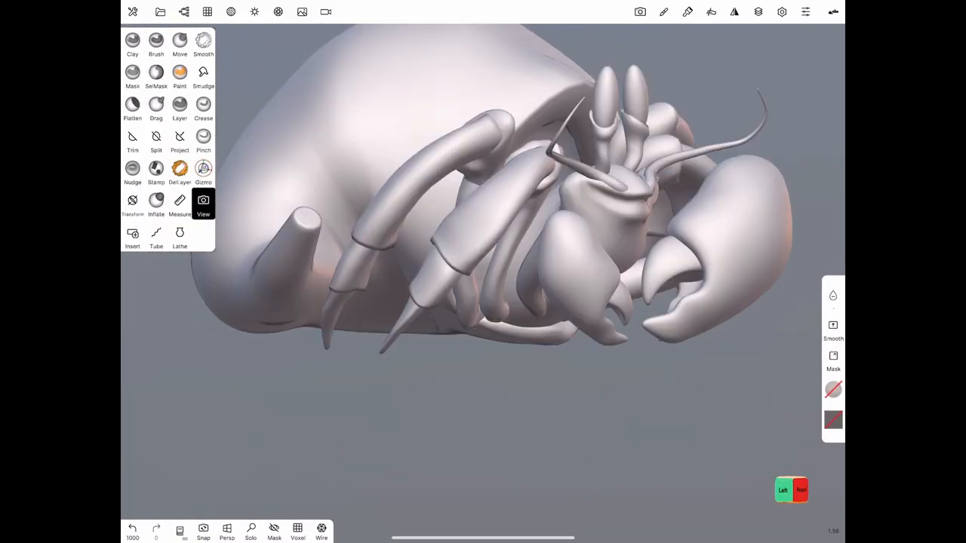
left_click(791, 489)
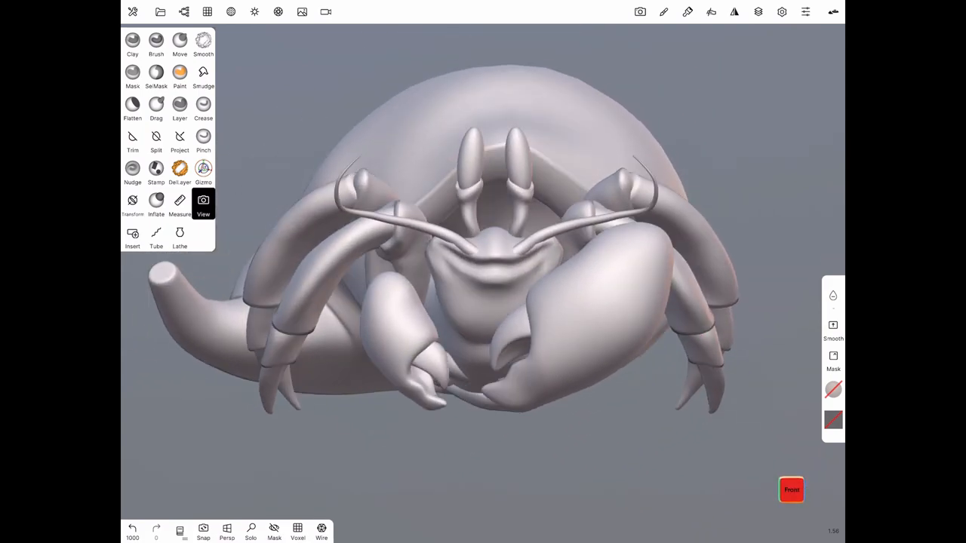
left_click_drag(483, 302, 491, 264)
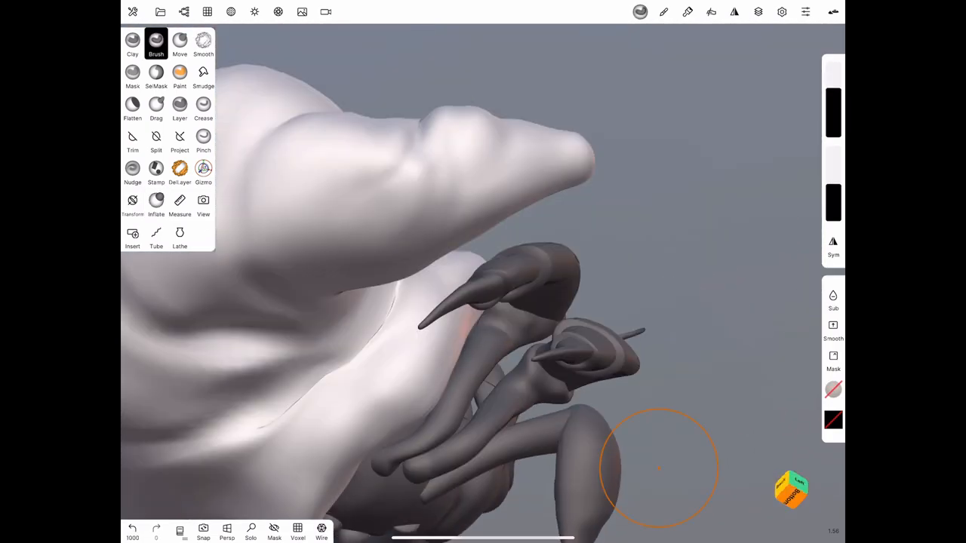
Smooth the shell ridge, sharpen its pointed tip and reshape the shell around the crab
left_click(203, 42)
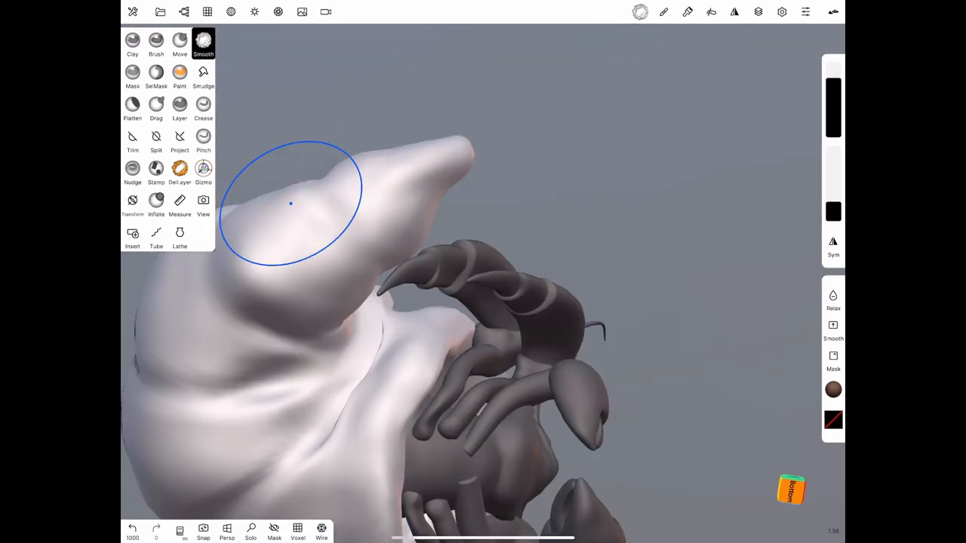
left_click(155, 42)
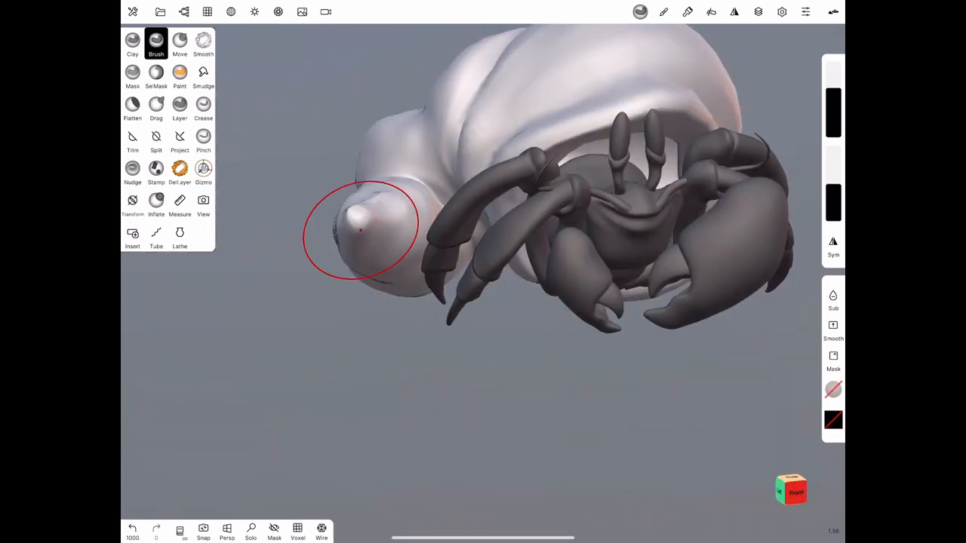
left_click(180, 42)
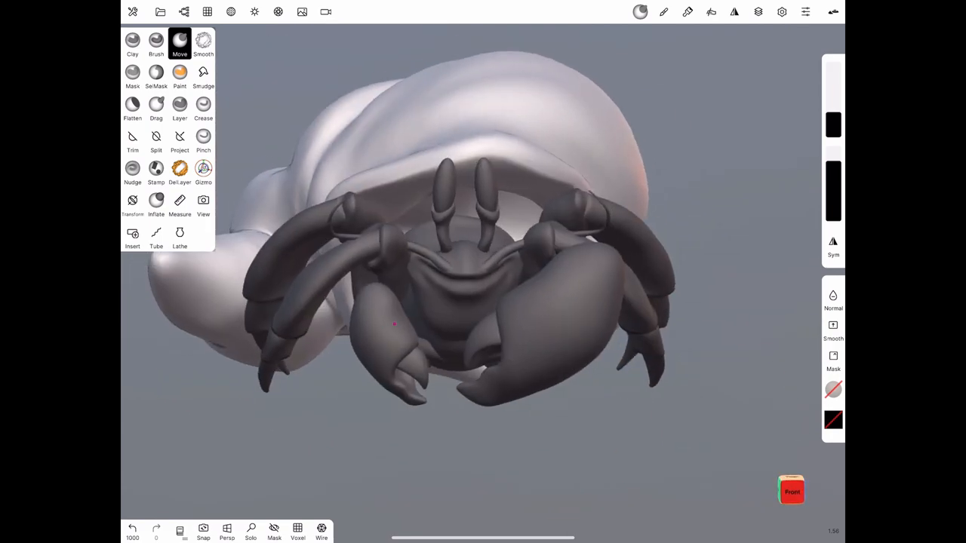
left_click(202, 172)
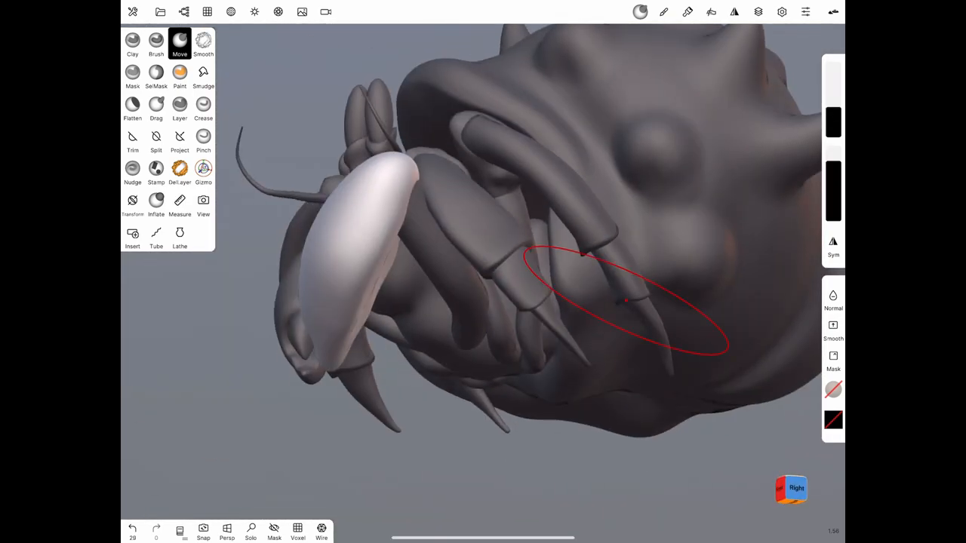
Crease, smooth and drag the claw surface into a hooked point
left_click(202, 105)
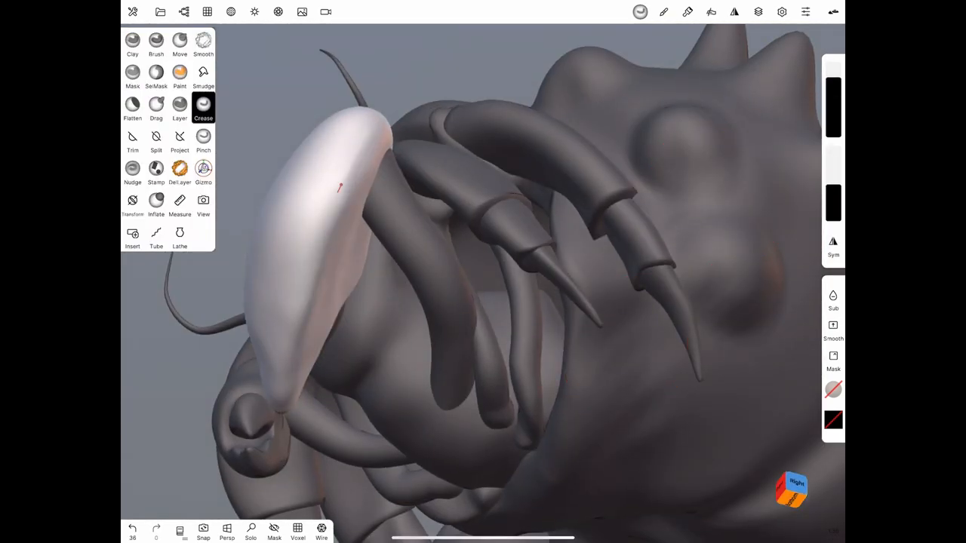
left_click(202, 43)
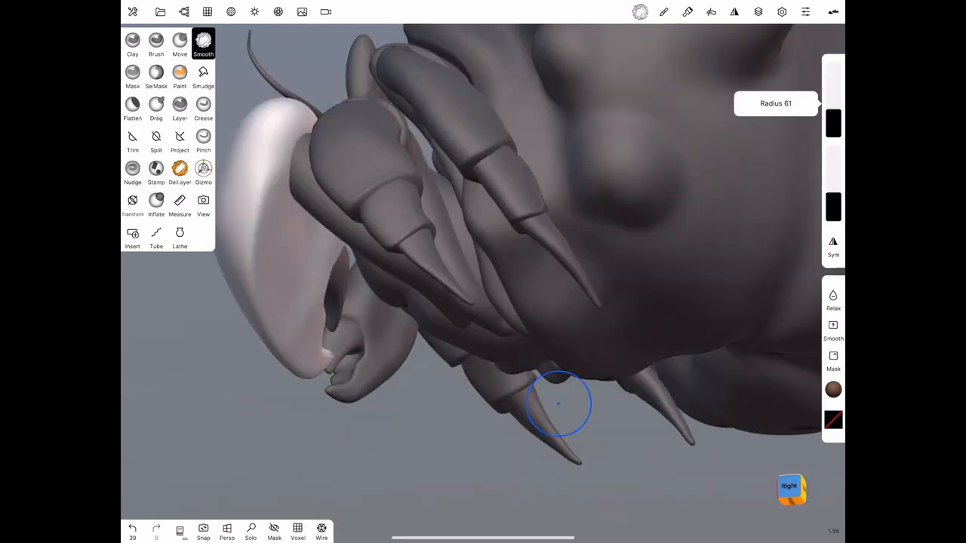
left_click(180, 42)
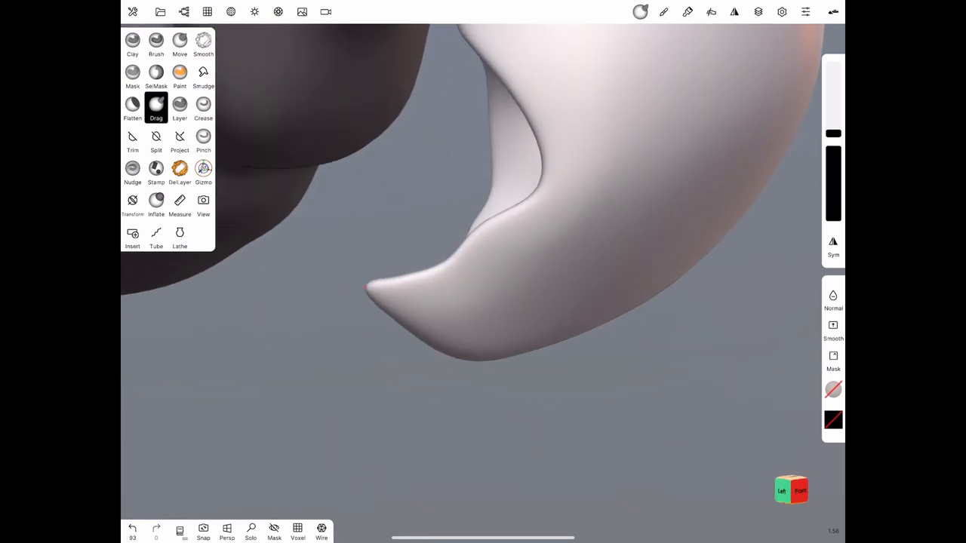
Carve creases into the white claw's inner face and smooth the hollow
left_click(205, 12)
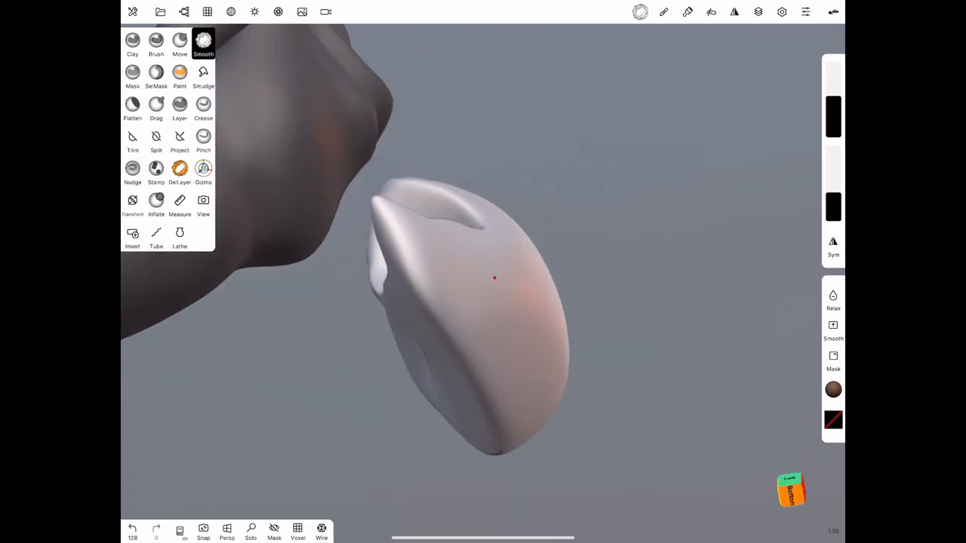
left_click(202, 105)
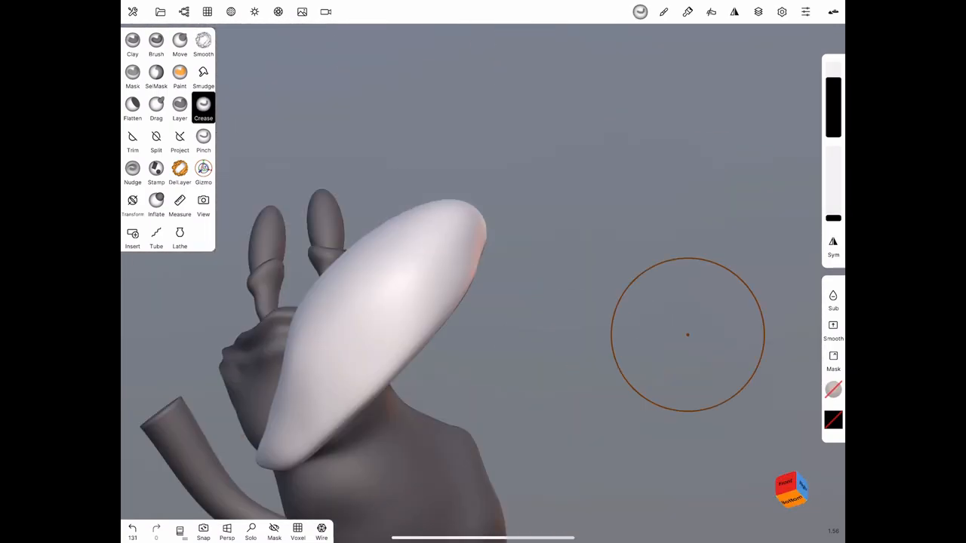
left_click(202, 42)
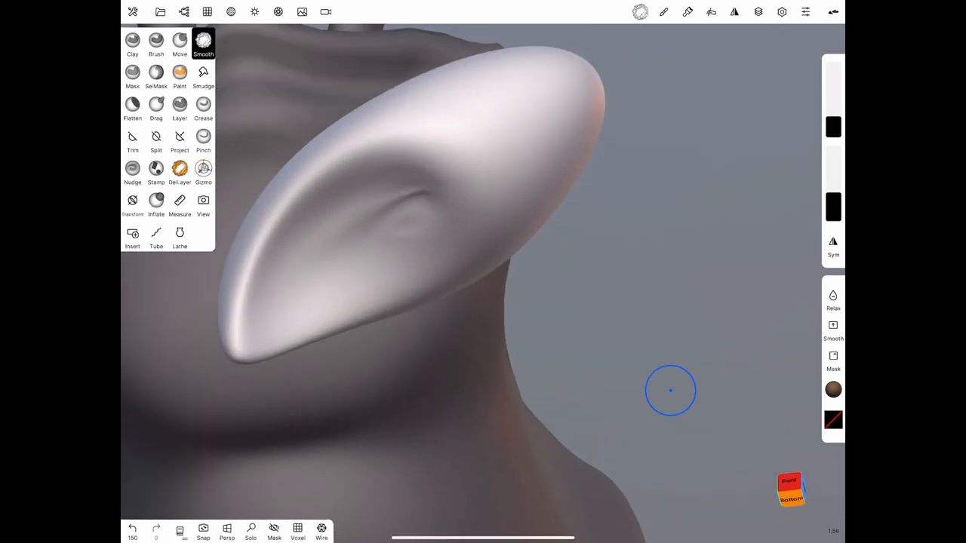
left_click_drag(670, 390, 680, 231)
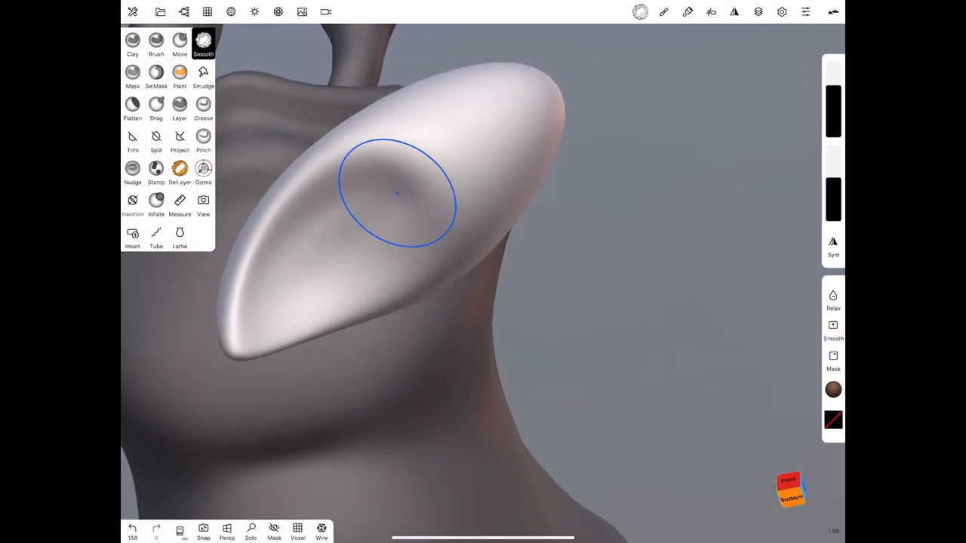
Inflate, smooth and move the claw hollow into a pincer shape
left_click(156, 200)
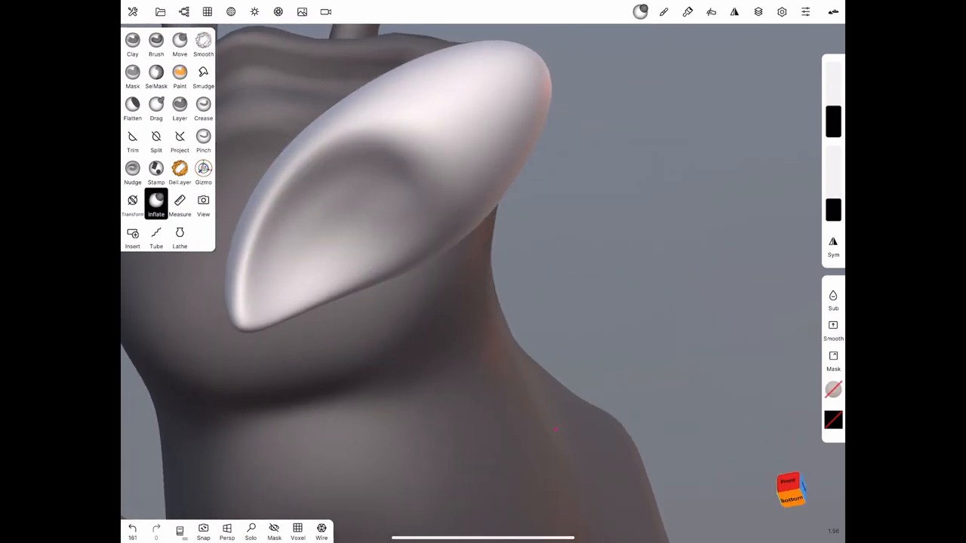
left_click(202, 42)
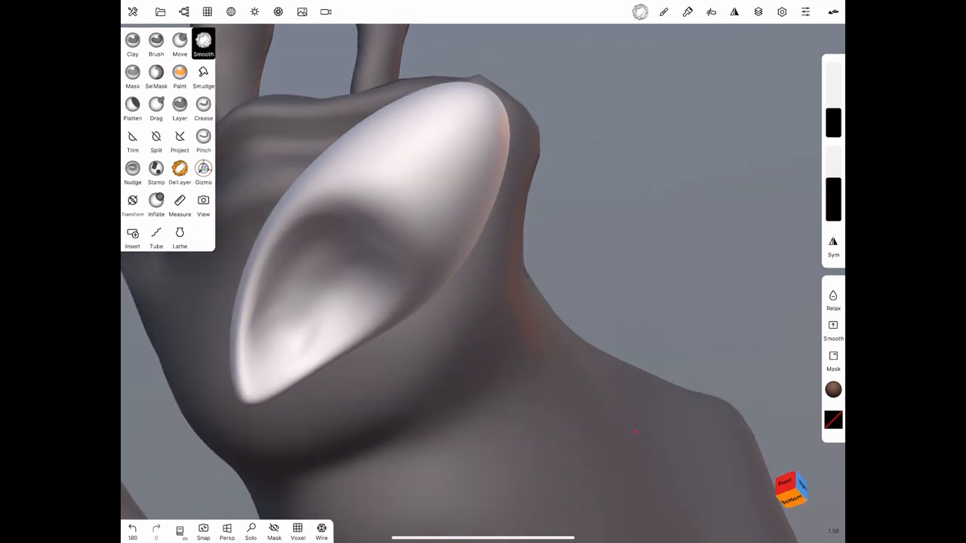
left_click(202, 106)
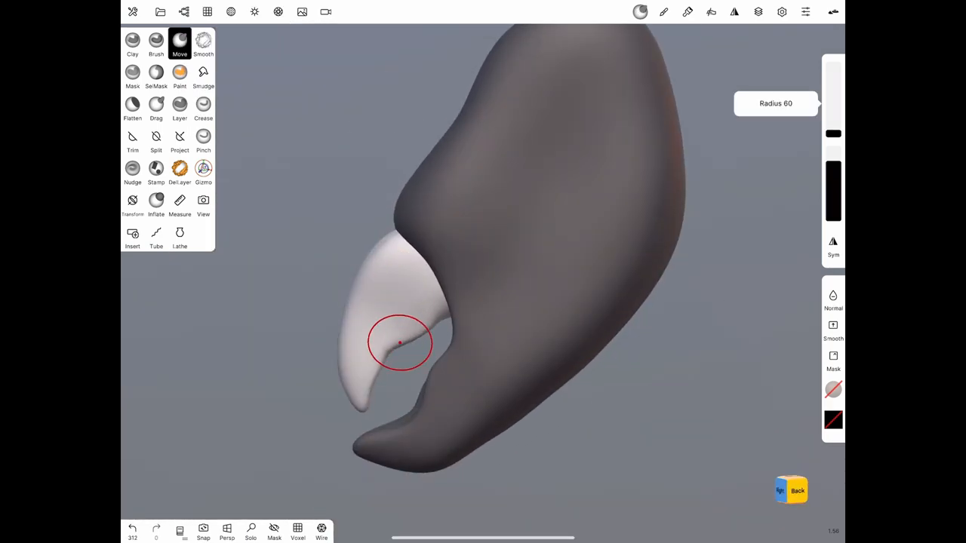
Switch to the View tool to inspect the crab inside its spiky shell
left_click(203, 42)
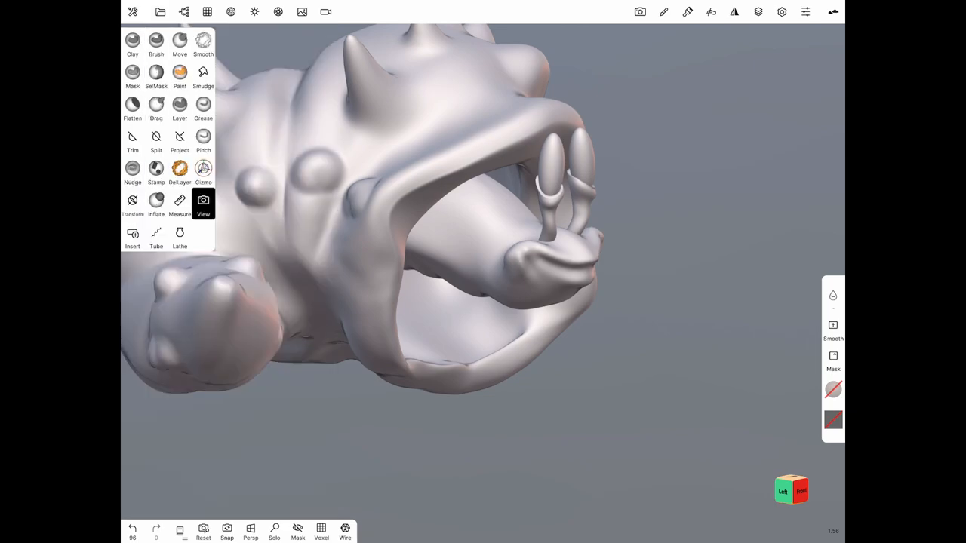
Reposition the dark legs with the Move brush so their tips arch down around the shell
left_click(202, 173)
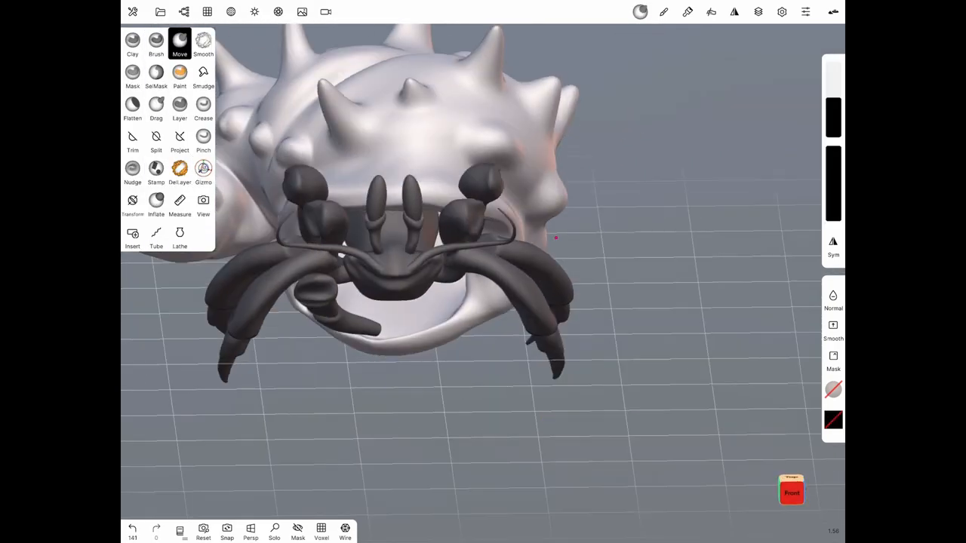
left_click(202, 172)
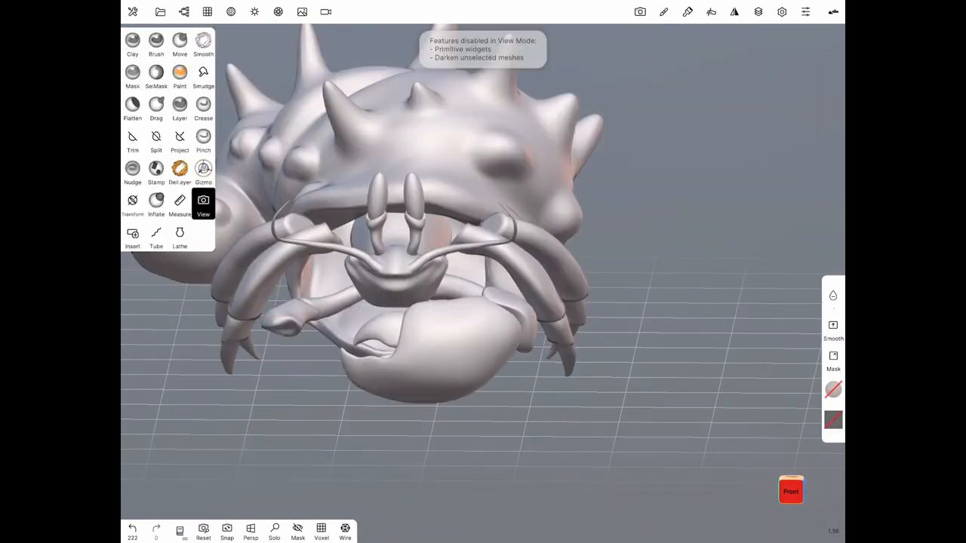
left_click(184, 12)
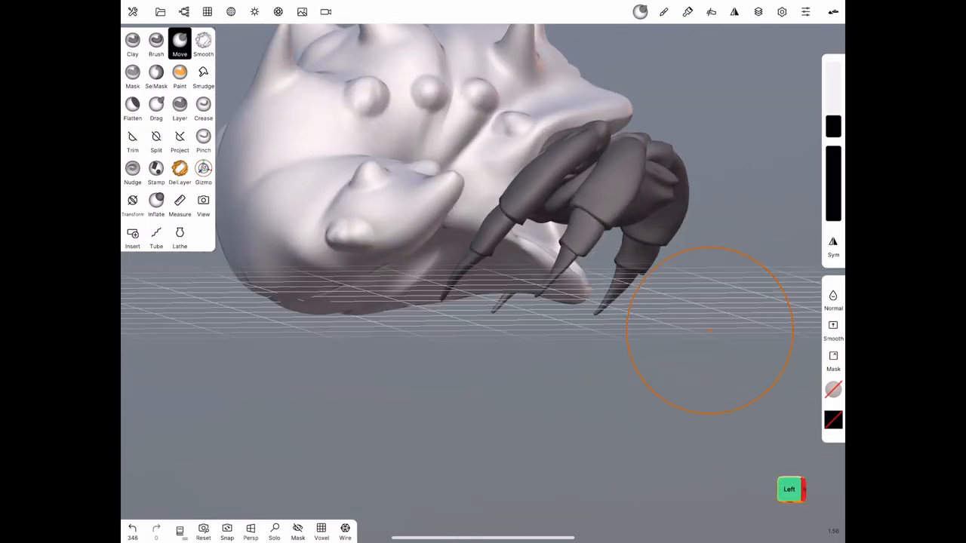
Build up and crease a curved, lipped mouth ridge on the head, then smooth it
left_click(184, 12)
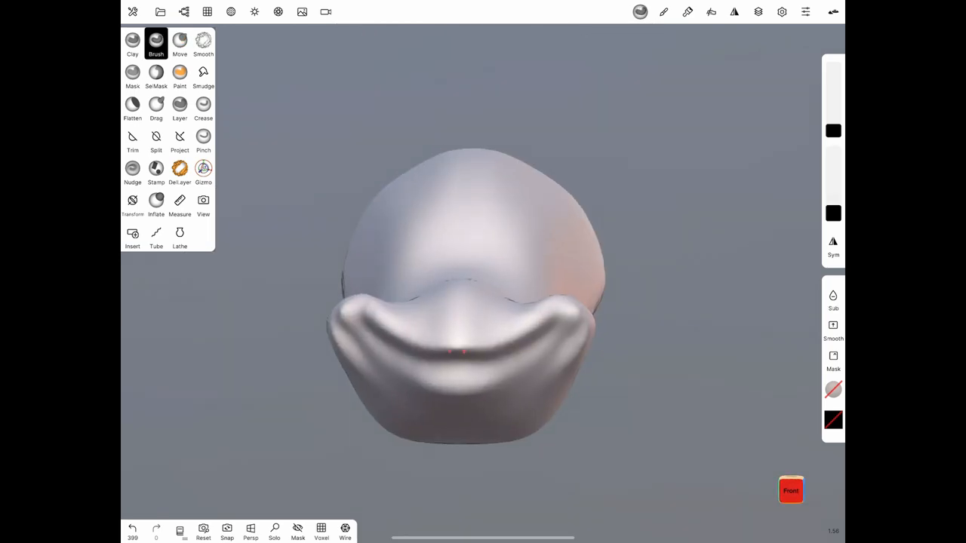
left_click(202, 105)
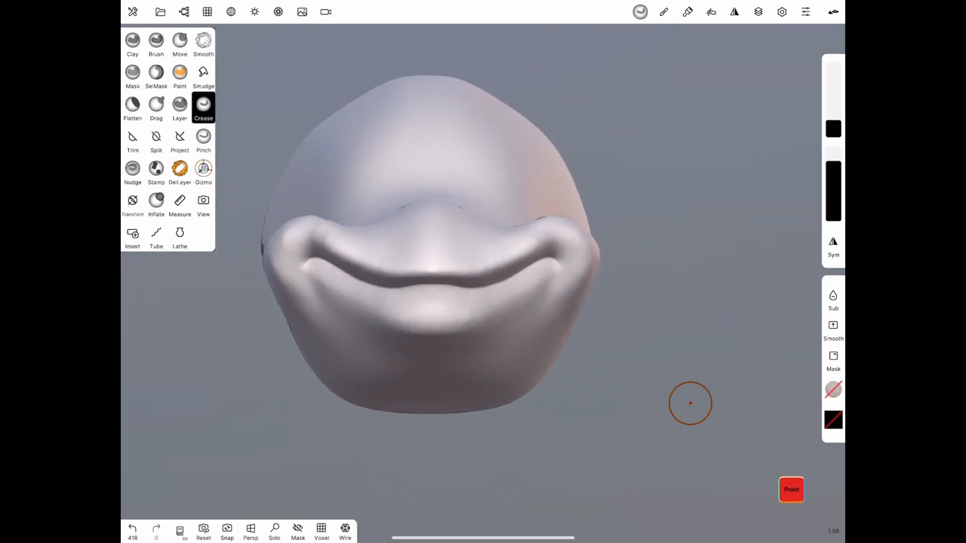
left_click(155, 42)
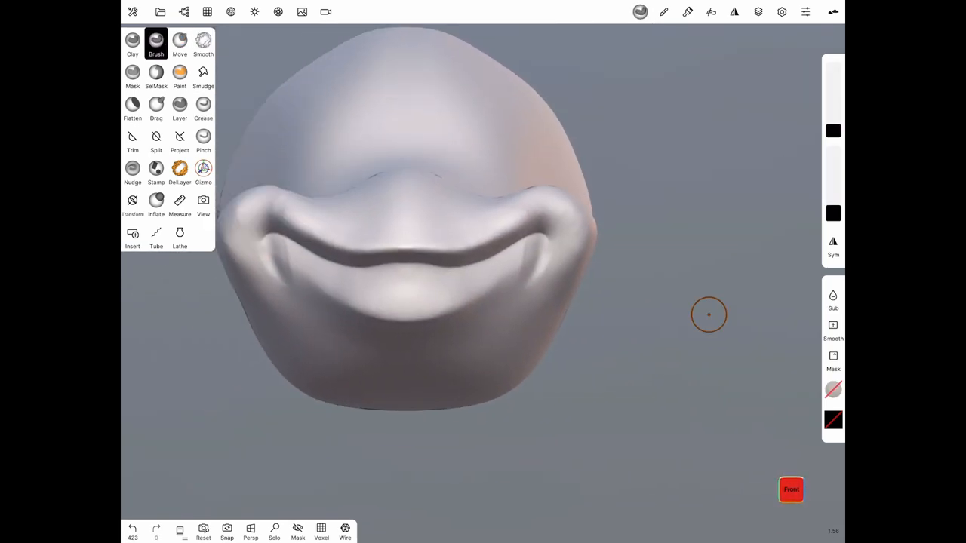
left_click(202, 42)
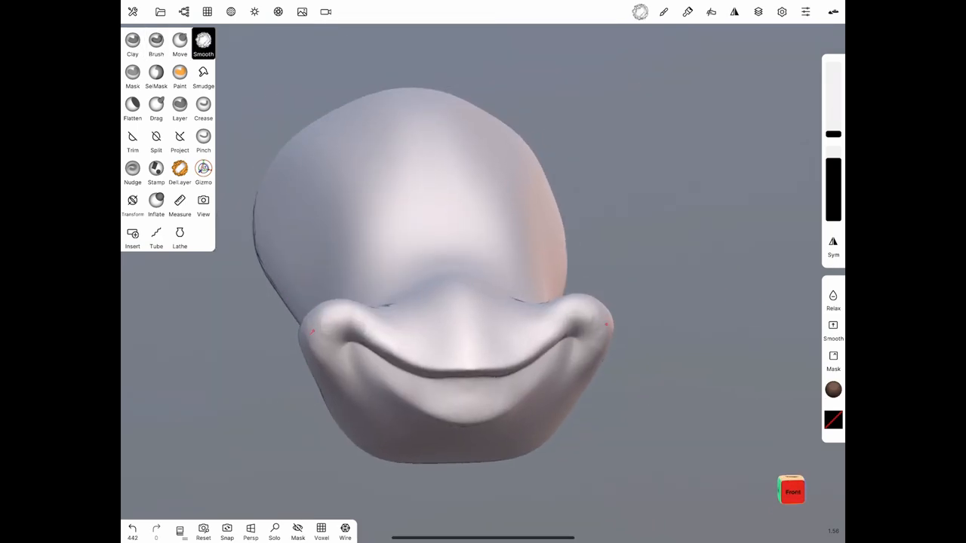
left_click(180, 42)
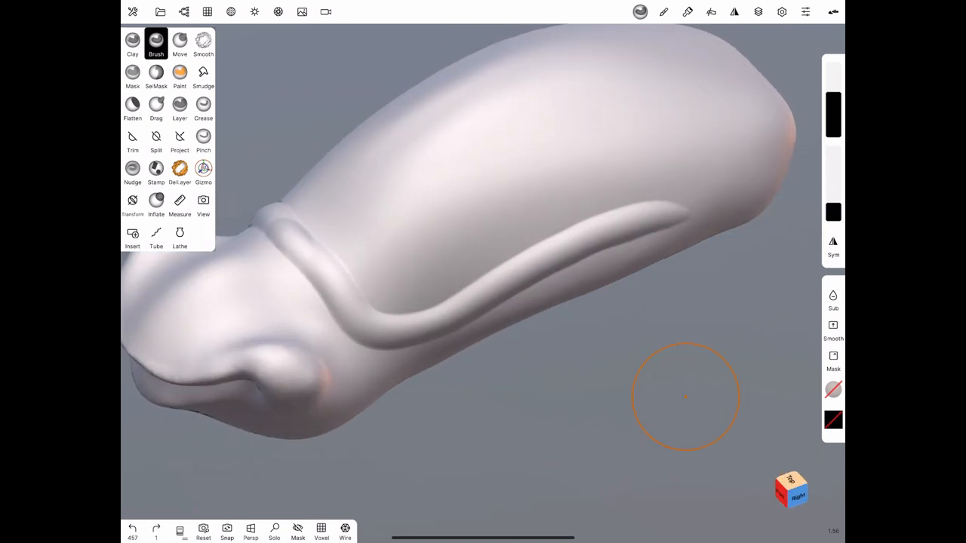
Inflate bumps and carve sunken sockets around the eyestalk bases
left_click(203, 106)
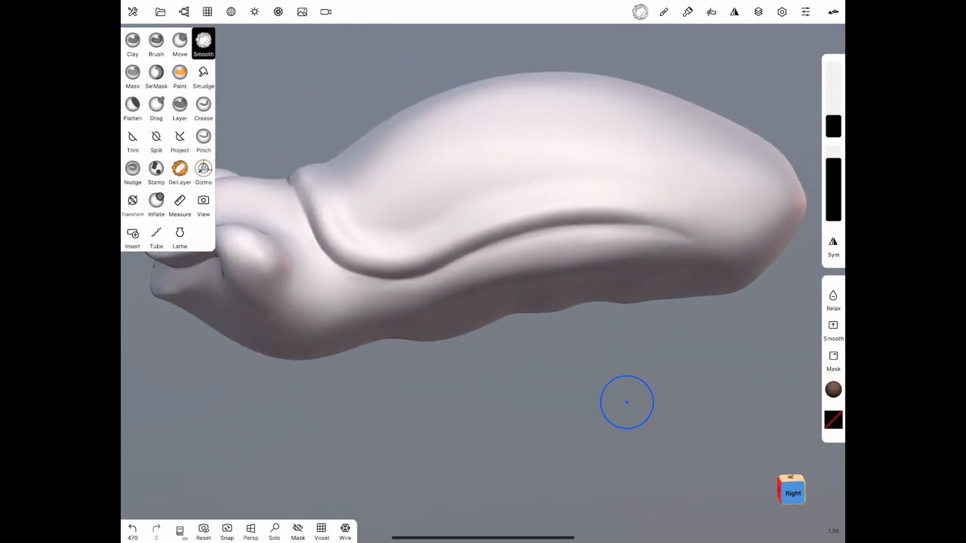
left_click(202, 138)
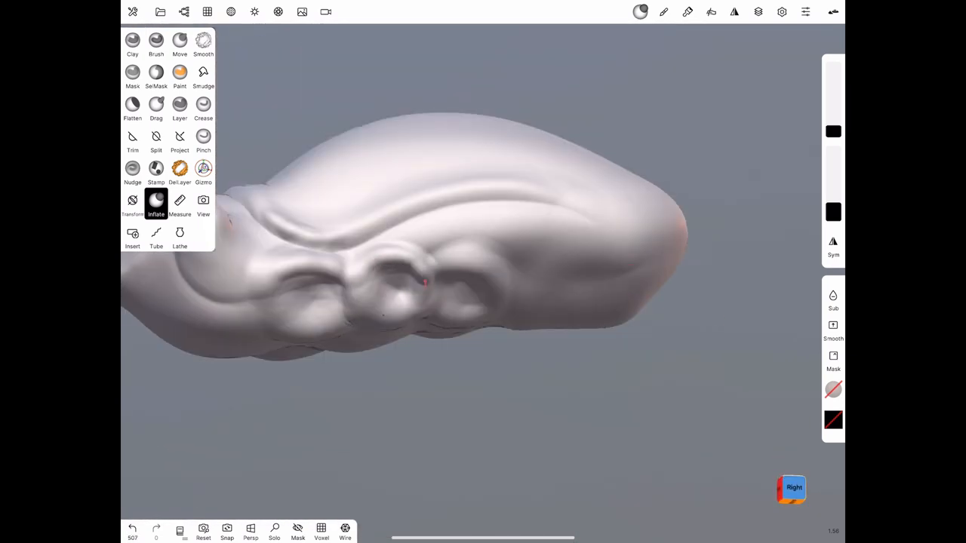
left_click(202, 43)
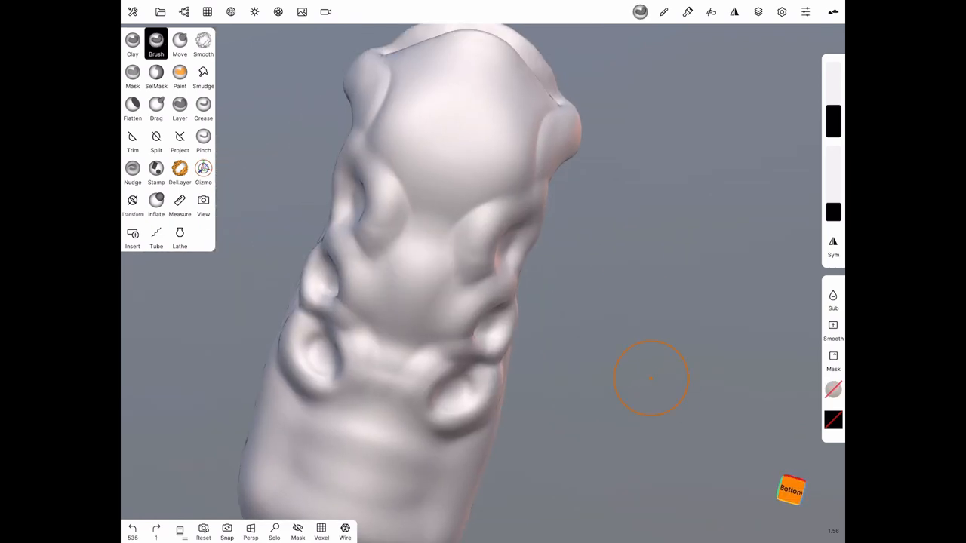
left_click(202, 108)
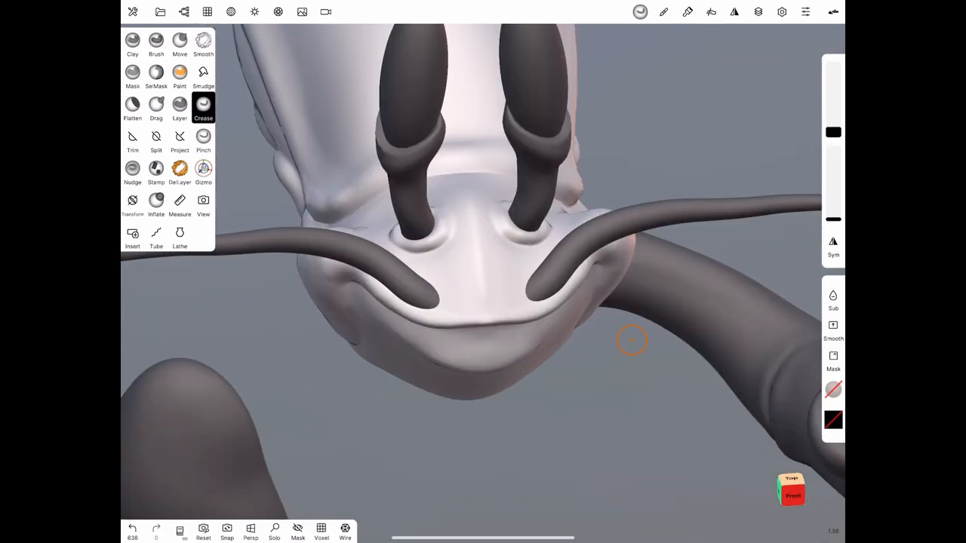
Voxel remesh the eyes base at resolution 160 and smooth the rims around the eyeballs
left_click(180, 40)
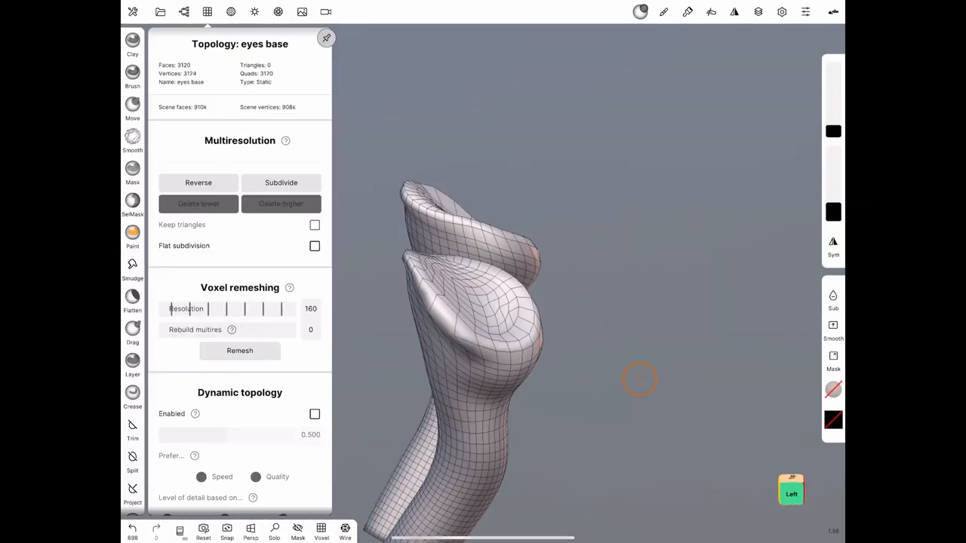
left_click(280, 181)
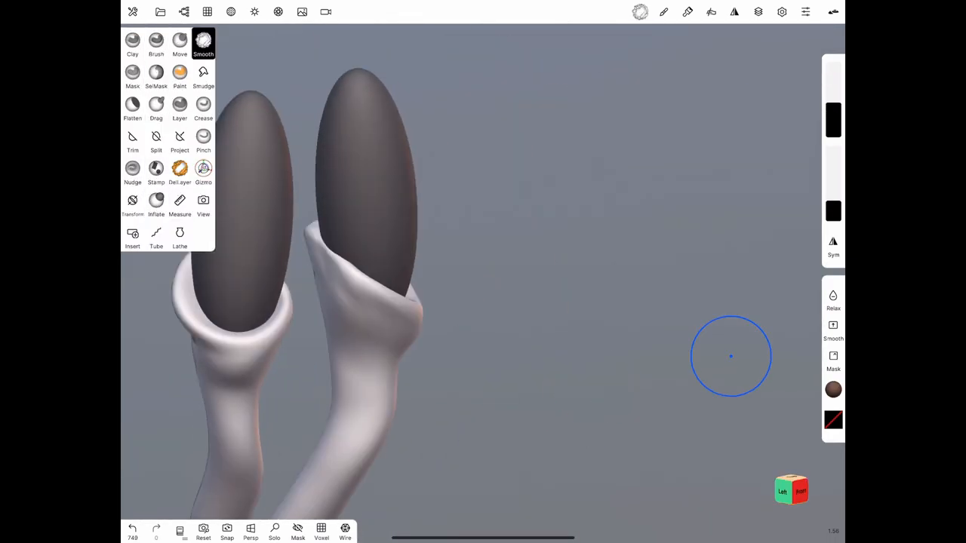
left_click(202, 106)
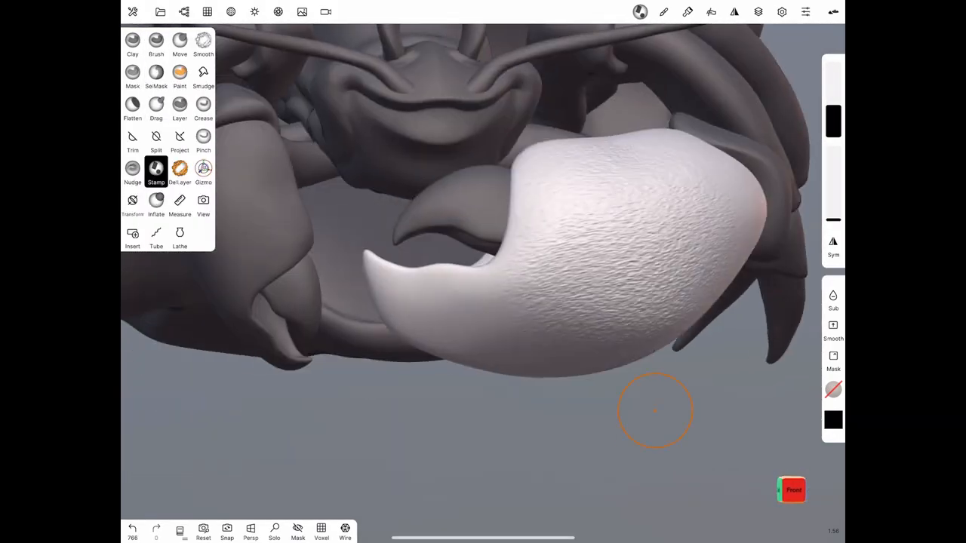
Stamp a noise alpha over the soloed big claw, smoothing patches, for a pebbled skin
left_click(758, 12)
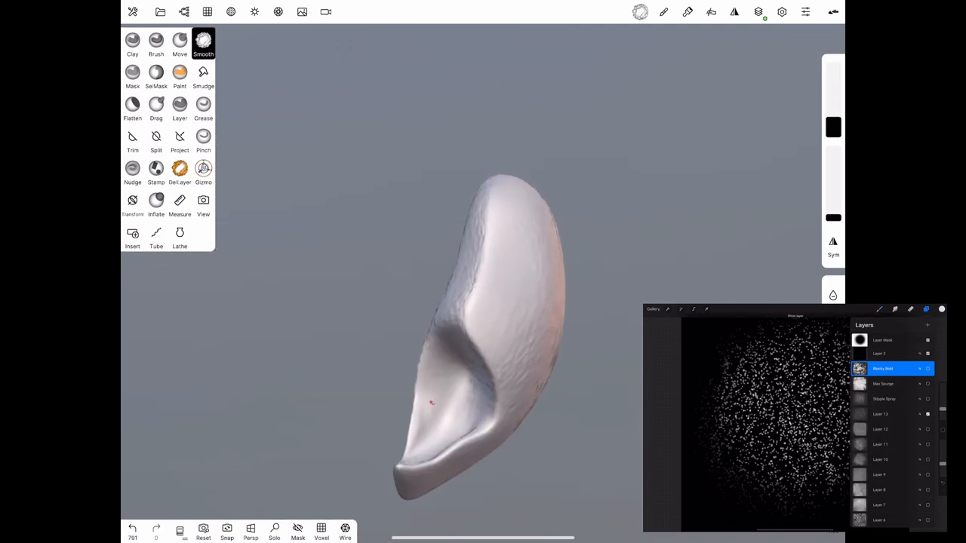
left_click(157, 169)
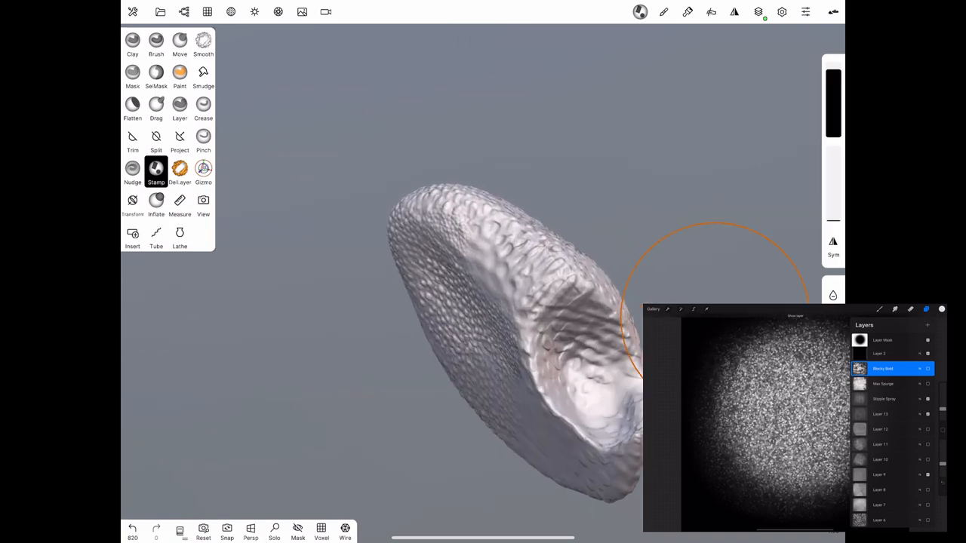
left_click(155, 44)
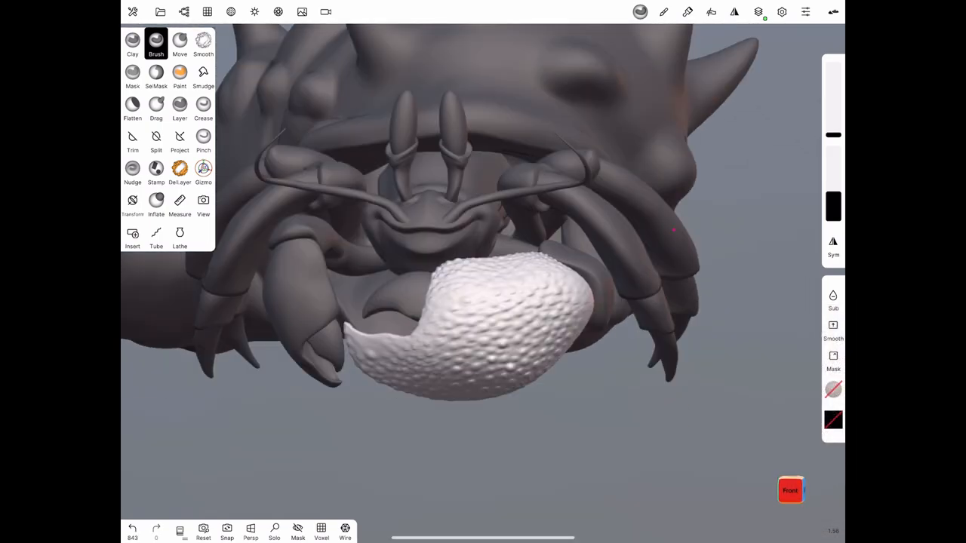
Solo a leg piece and sculpt raised bumps and ridges along its upper and lower lengths
left_click(155, 172)
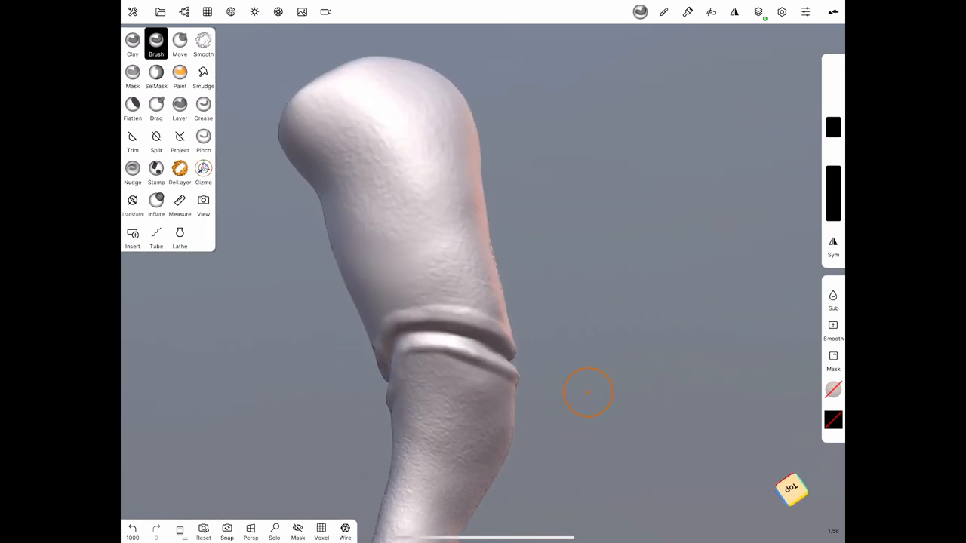
left_click_drag(589, 392, 531, 320)
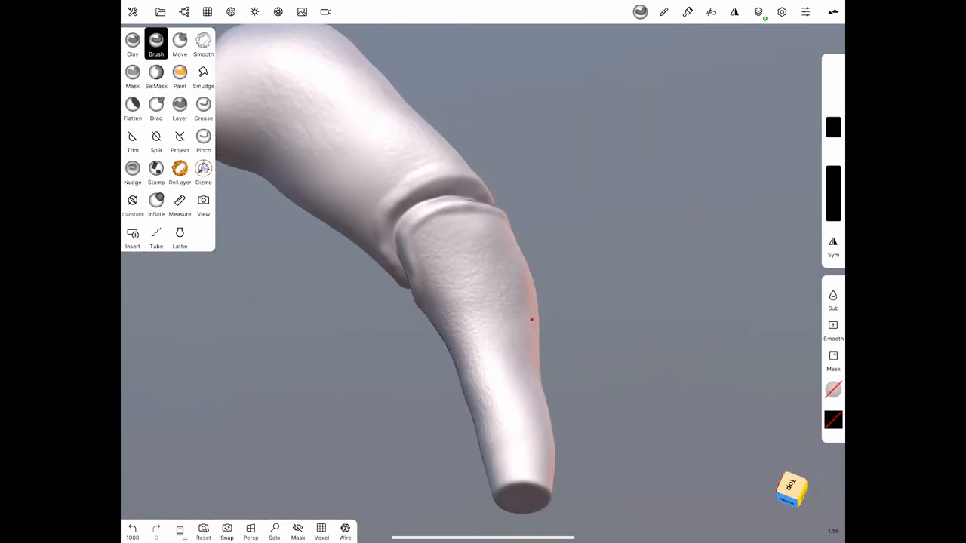
left_click_drag(531, 320, 462, 302)
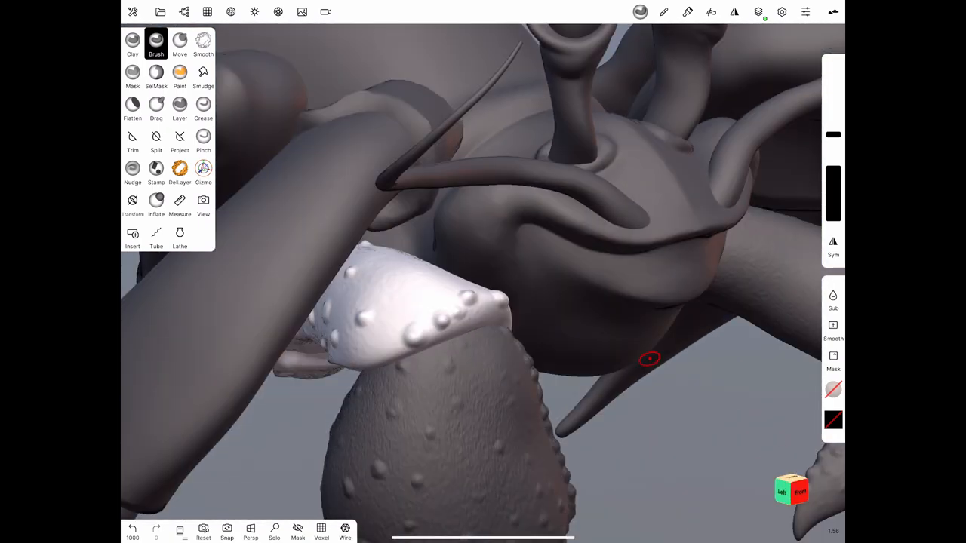
Add the last raised bumps to the leg surface before soloing the Heads object
left_click_drag(650, 359, 558, 368)
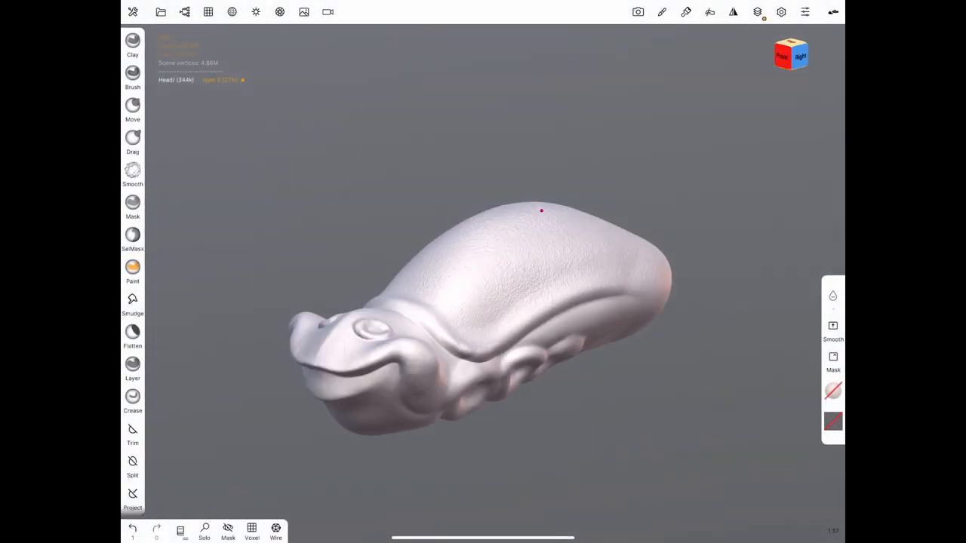
Paint orange over the top of the head, keeping the lipped mouth pale
left_click(133, 271)
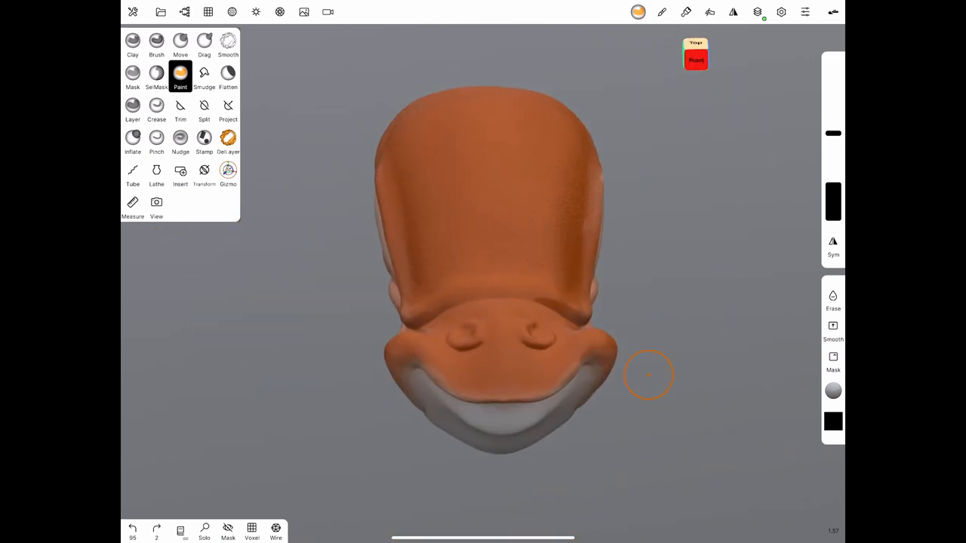
Paint the leg pieces orange with pale patches and bring up the material colour picker
left_click_drag(649, 375, 541, 215)
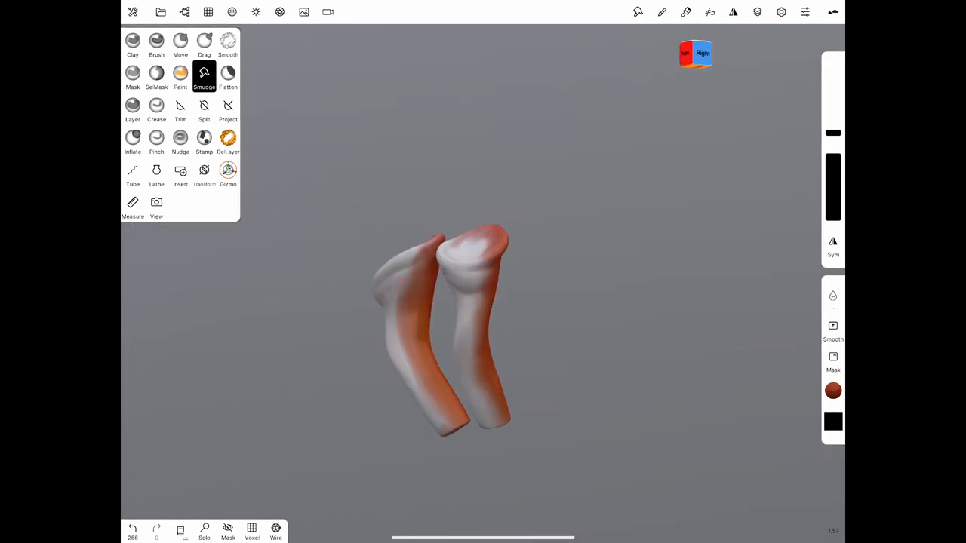
left_click(758, 12)
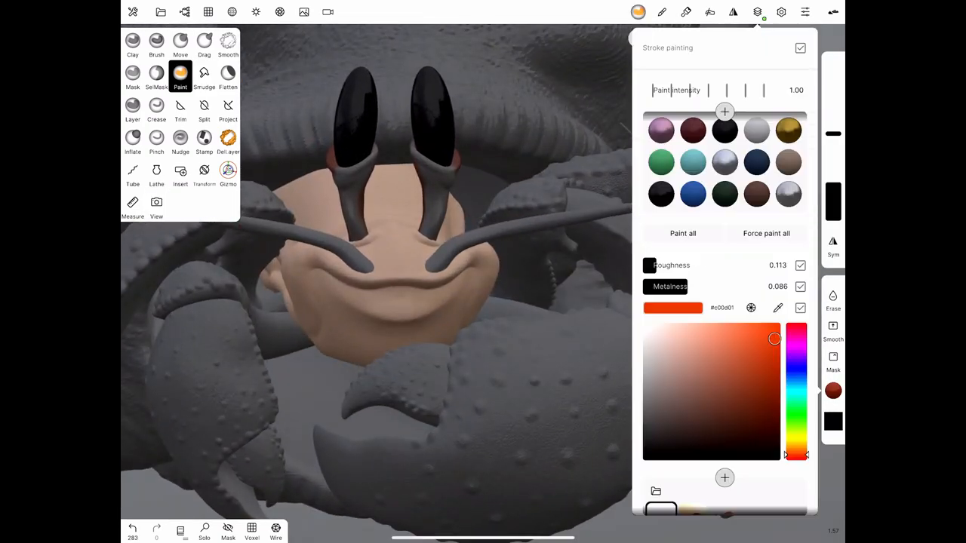
Solo the big claw and paint orange across its surface toward a dark brown tip
left_click(757, 12)
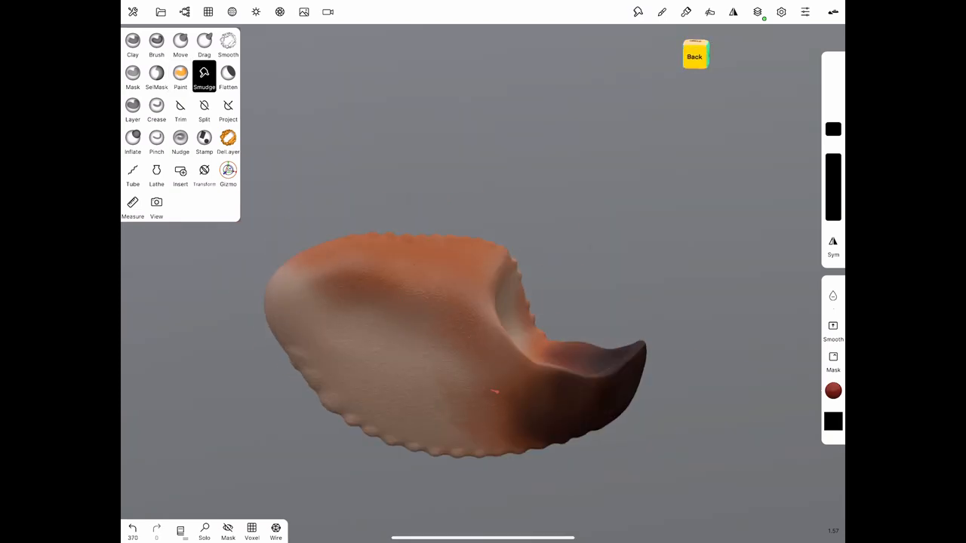
left_click(181, 76)
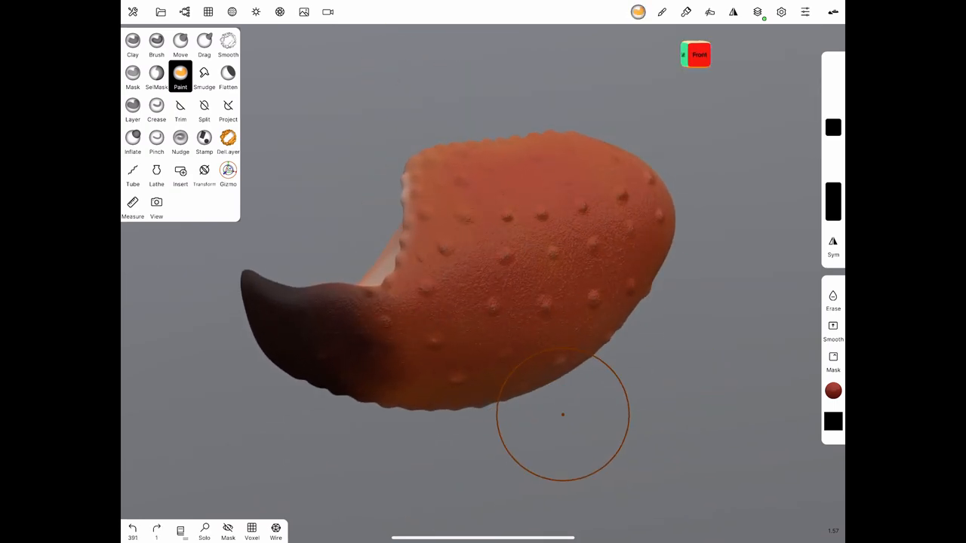
left_click_drag(562, 415, 465, 279)
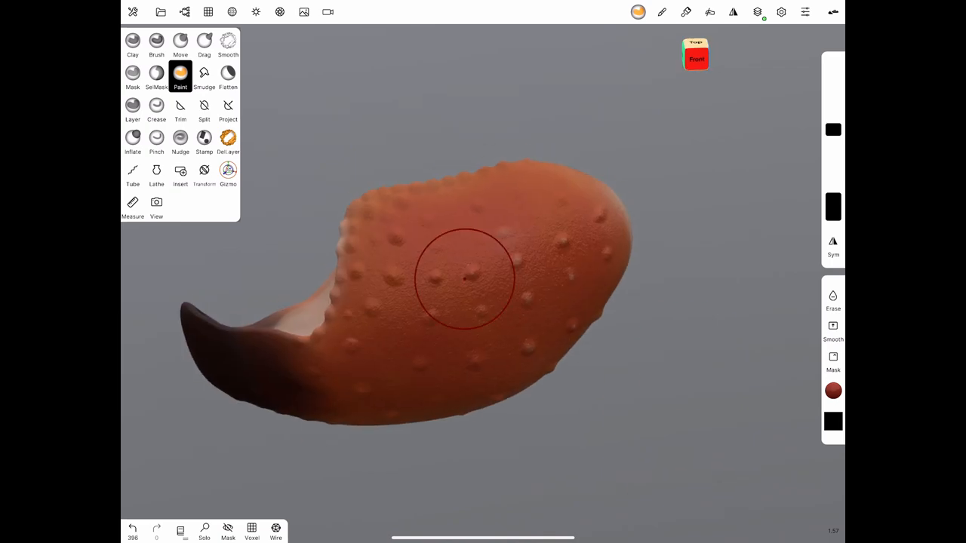
left_click_drag(465, 280, 392, 400)
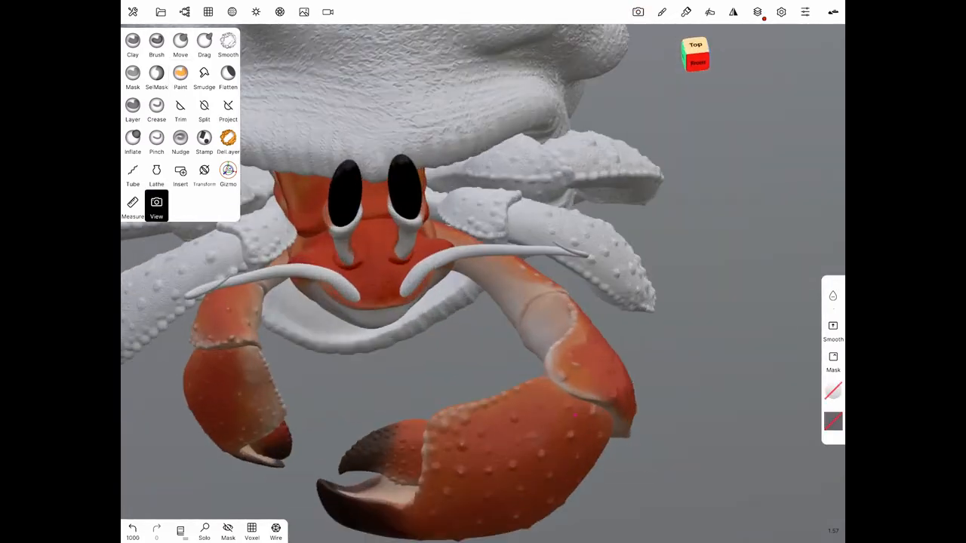
Paint the remaining leg piece orange before moving on to the shell
left_click(181, 75)
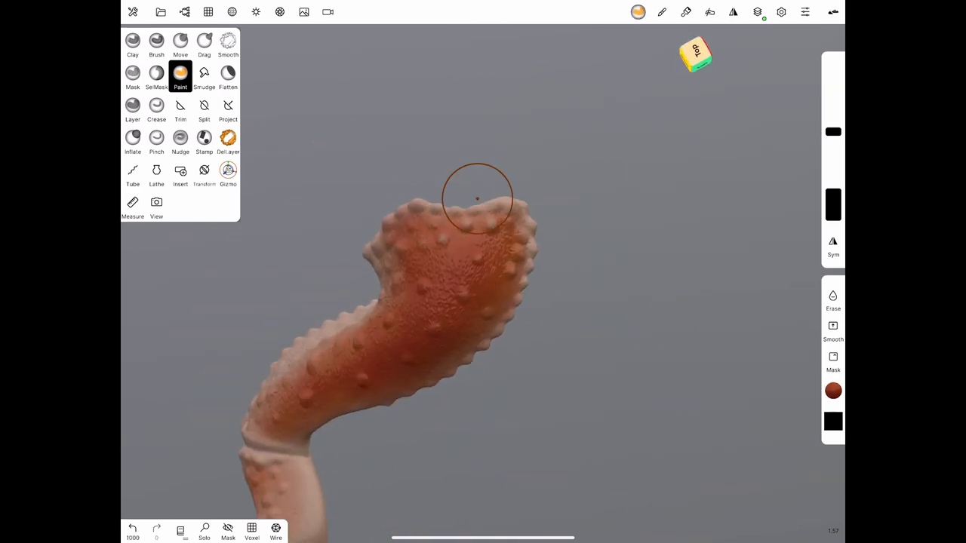
left_click_drag(477, 199, 631, 298)
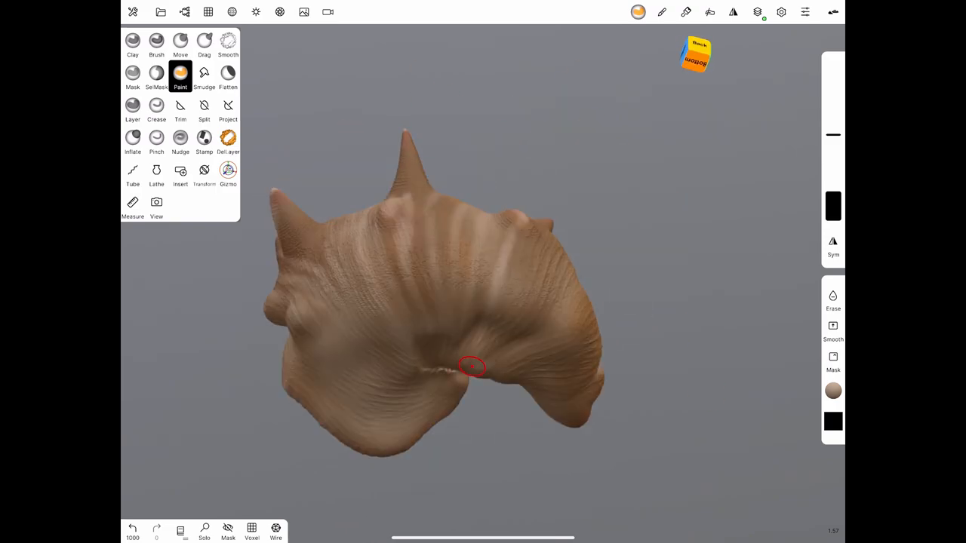
Paint tan streaks around the shell spikes and dab colour on its underside
left_click_drag(471, 367, 453, 227)
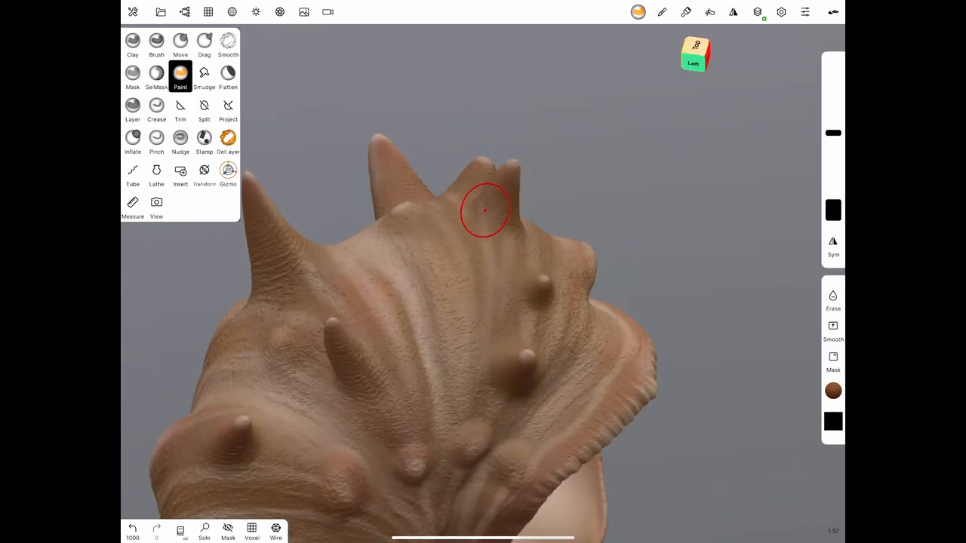
left_click_drag(483, 211, 680, 381)
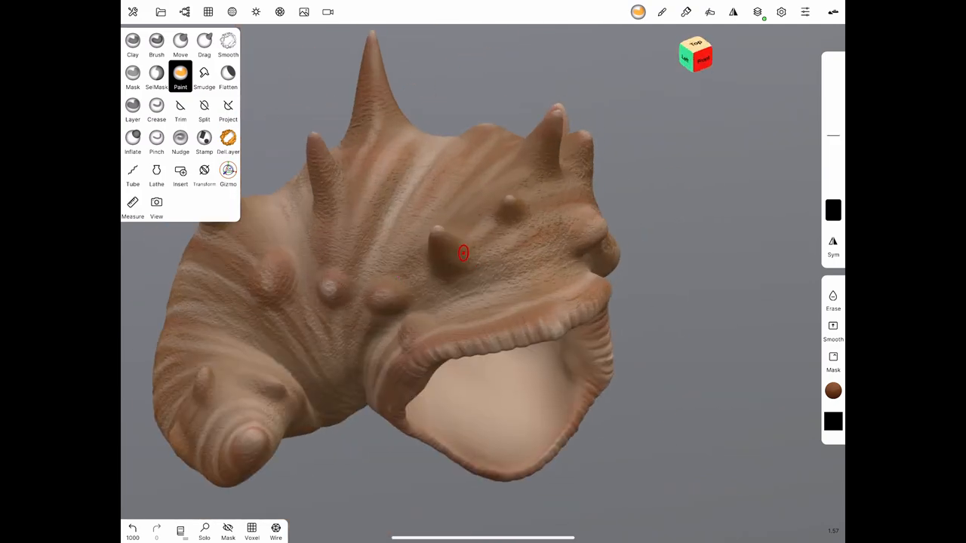
left_click(834, 389)
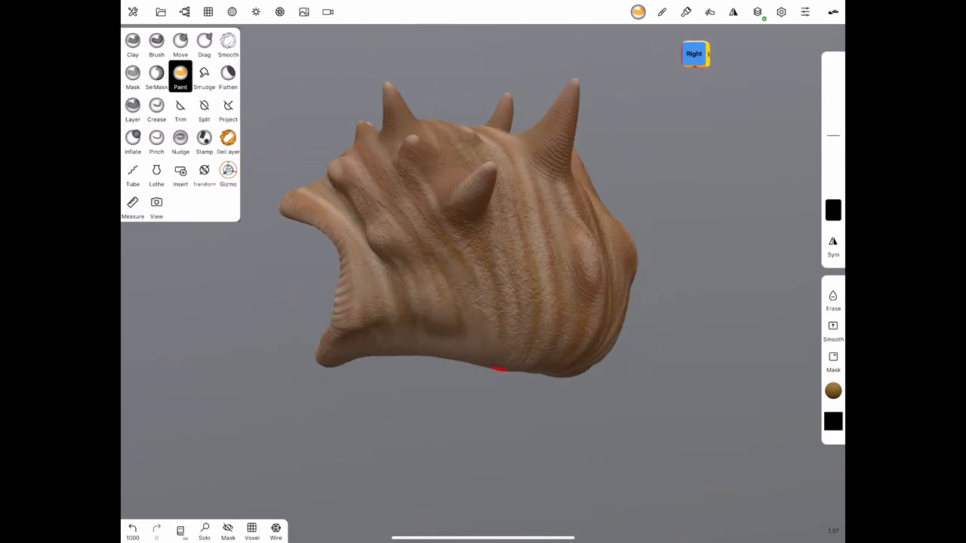
left_click(833, 389)
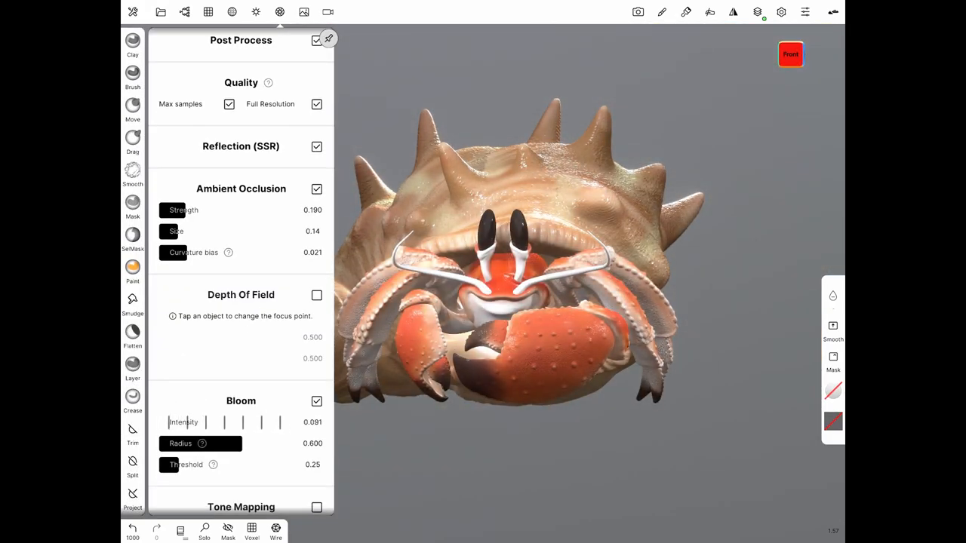
Enable Ambient Occlusion and Bloom in Post Process for the painted crab
left_click(758, 12)
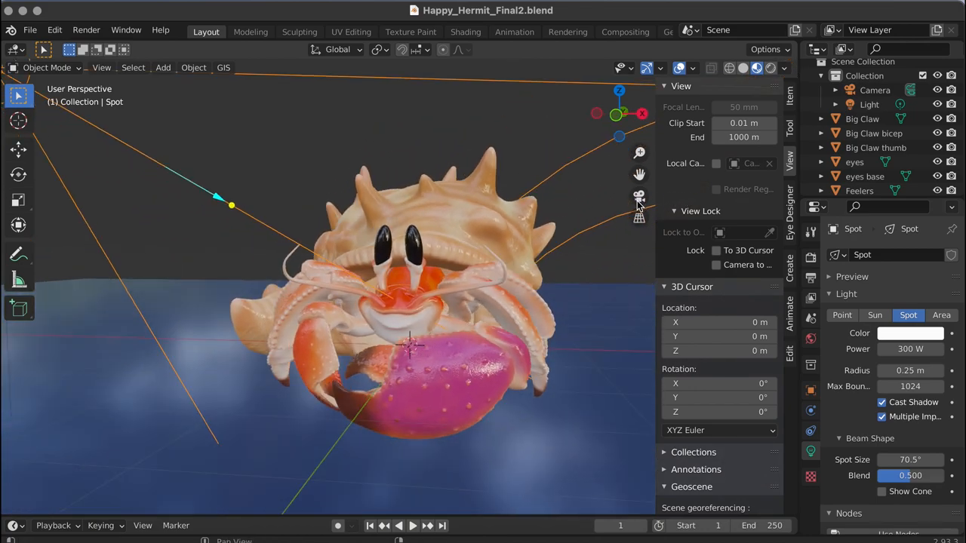
Look through the scene camera in Rendered shading and hide the sidebar to enlarge the Cycles preview
left_click(638, 196)
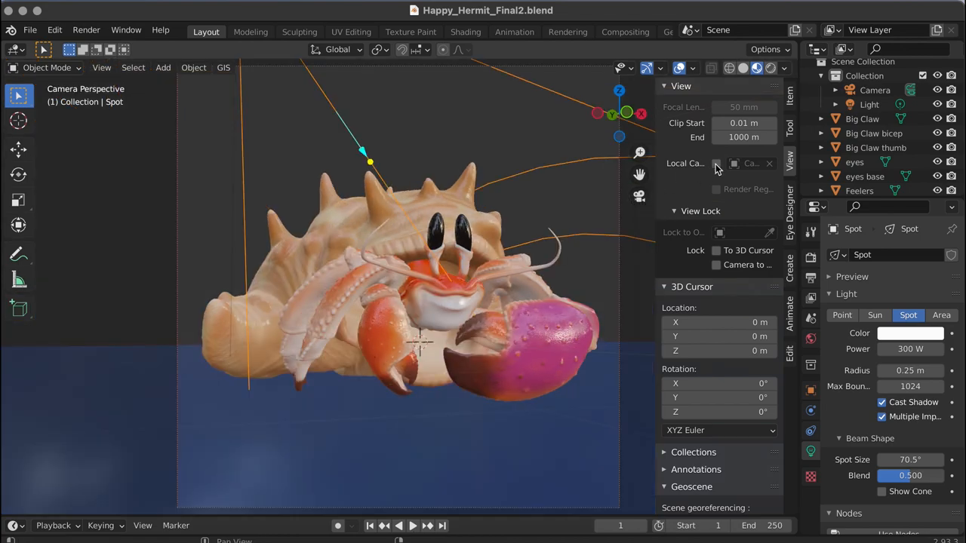
left_click(770, 68)
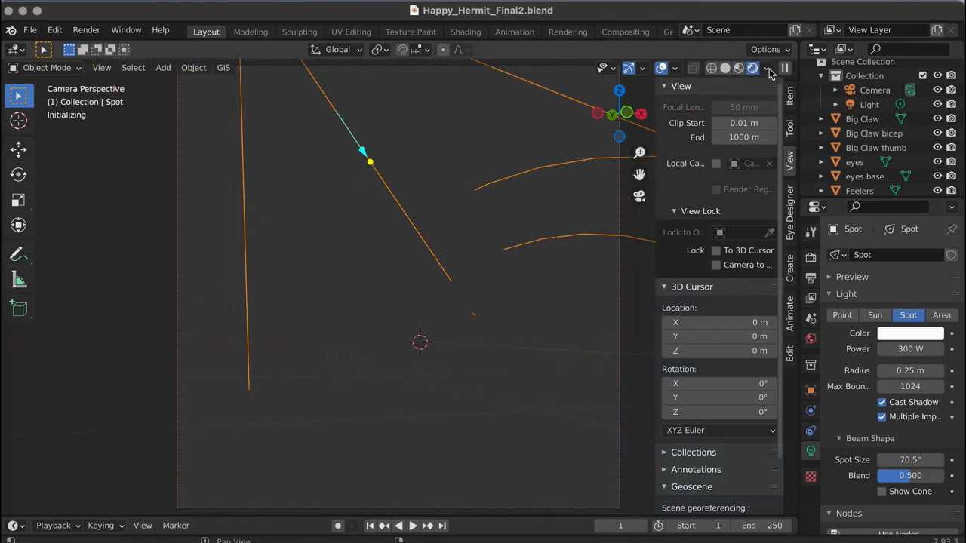
left_click(751, 68)
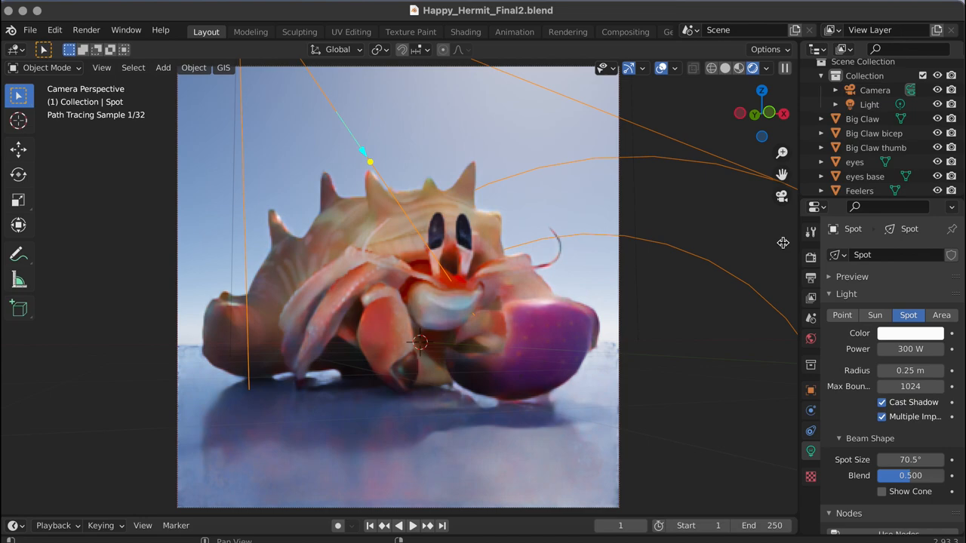